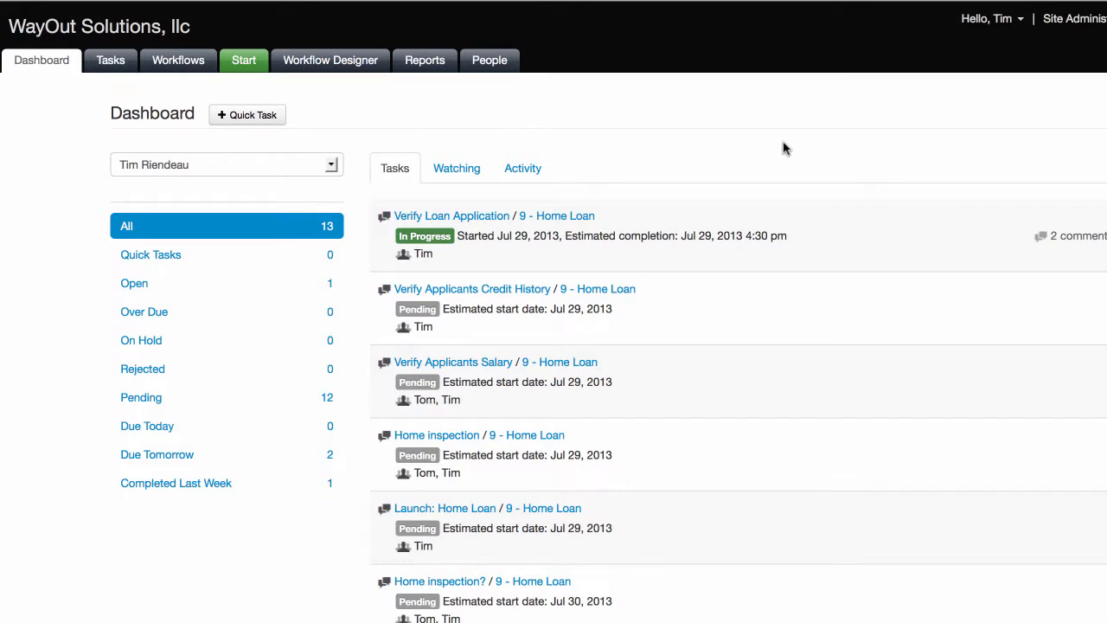
mouse_move(654, 449)
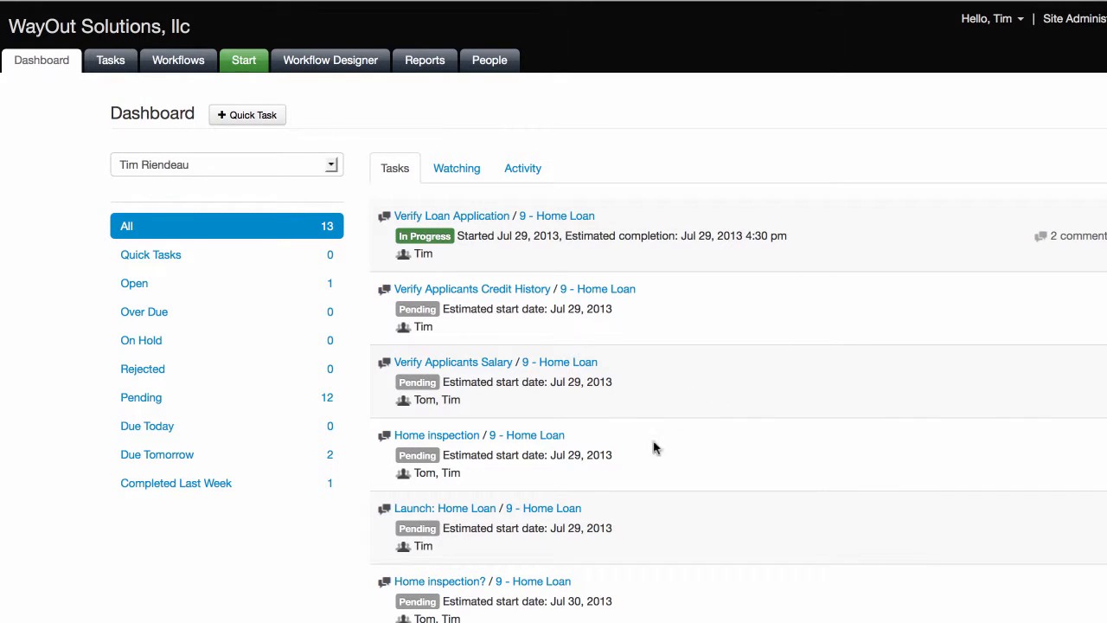
mouse_move(374, 466)
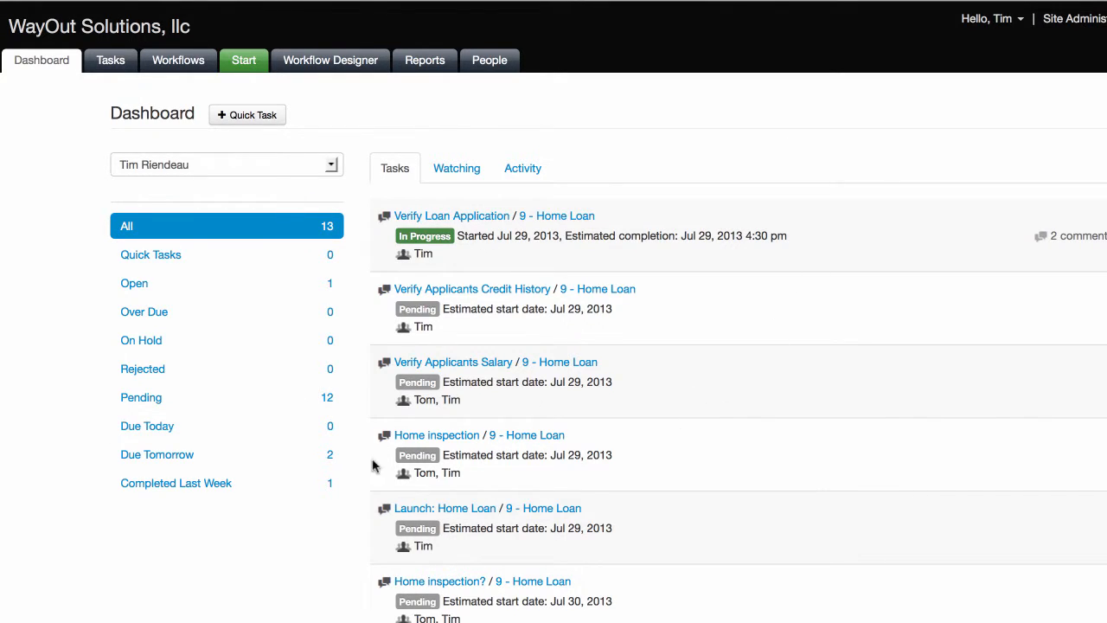
mouse_move(488, 443)
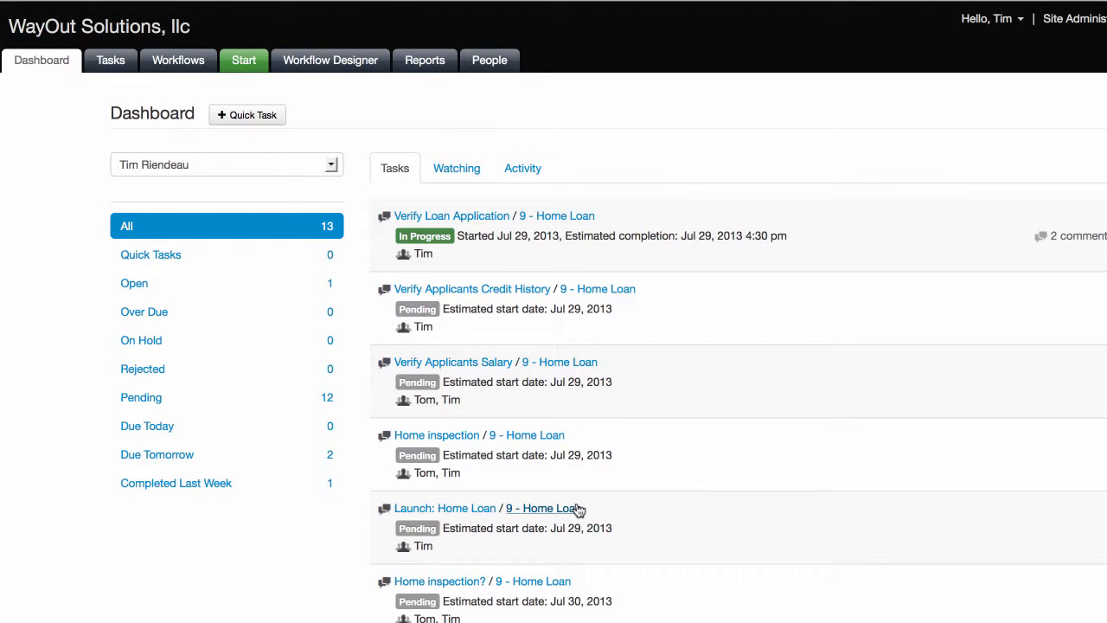
mouse_move(211, 177)
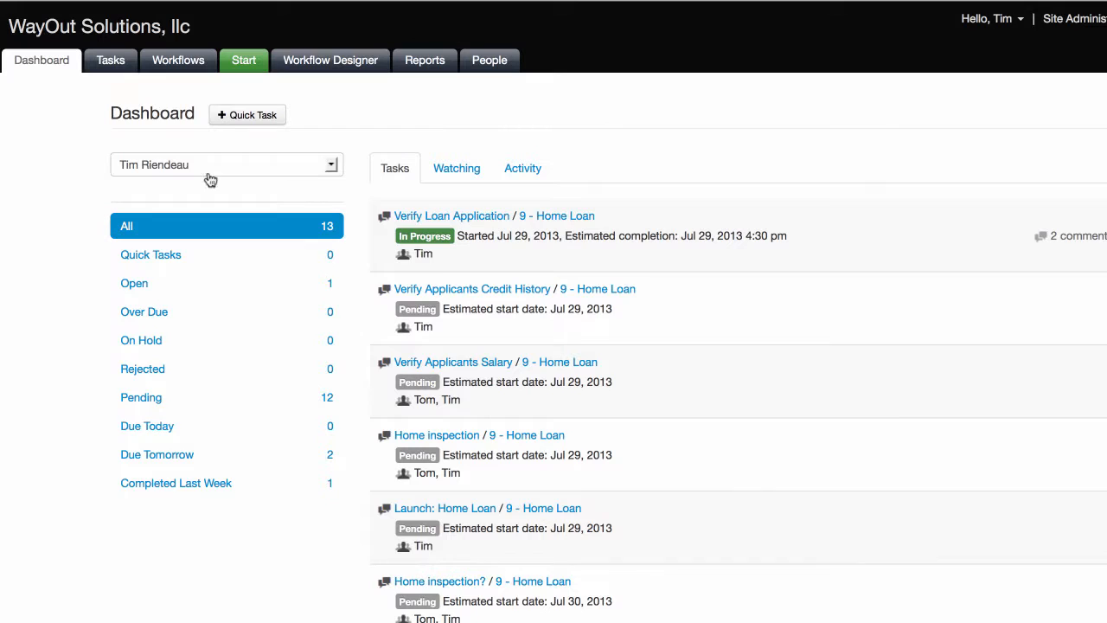
mouse_move(171, 301)
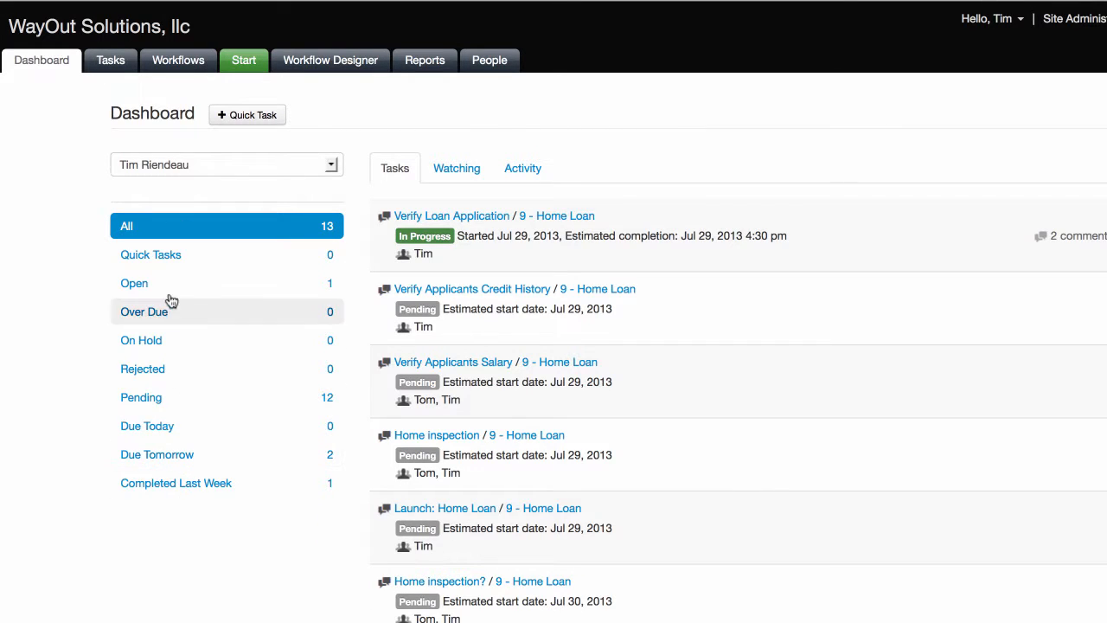
mouse_move(171, 372)
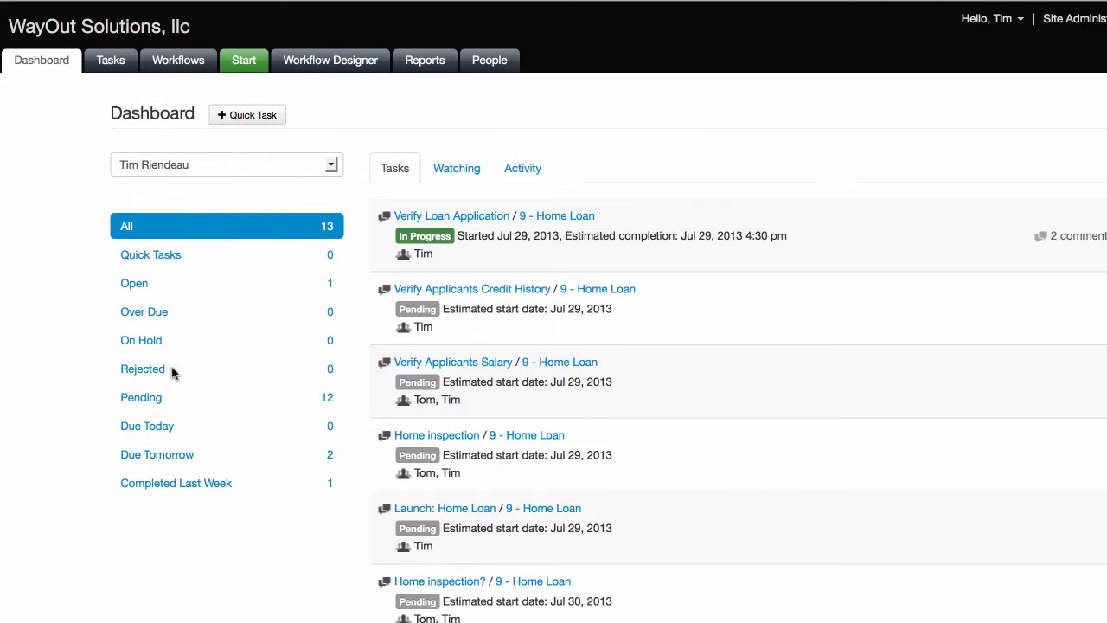
mouse_move(156, 453)
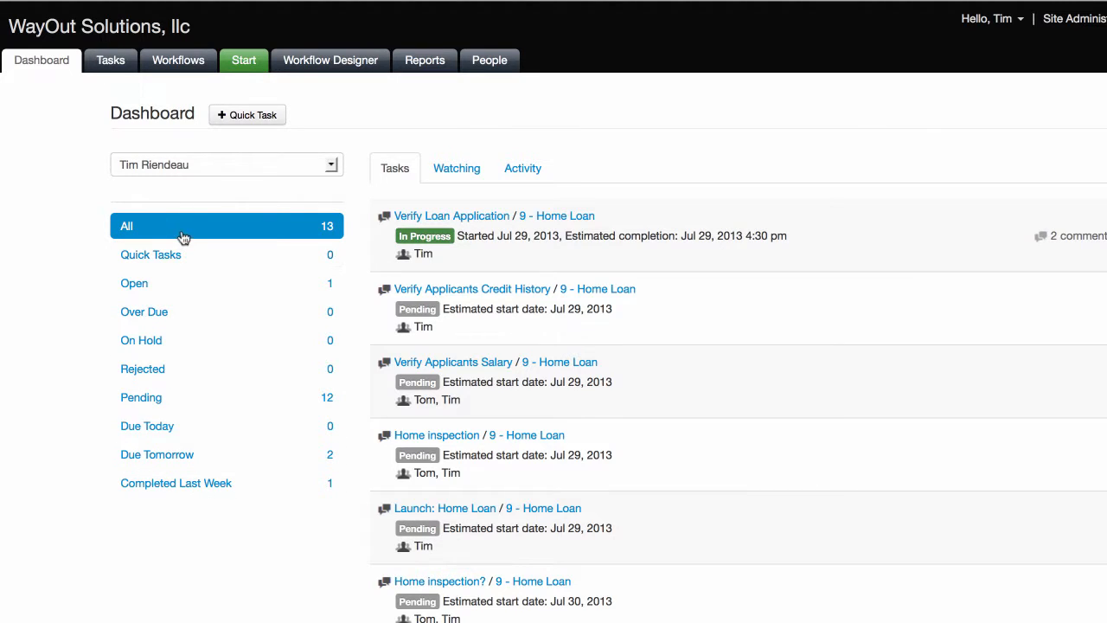
mouse_move(481, 574)
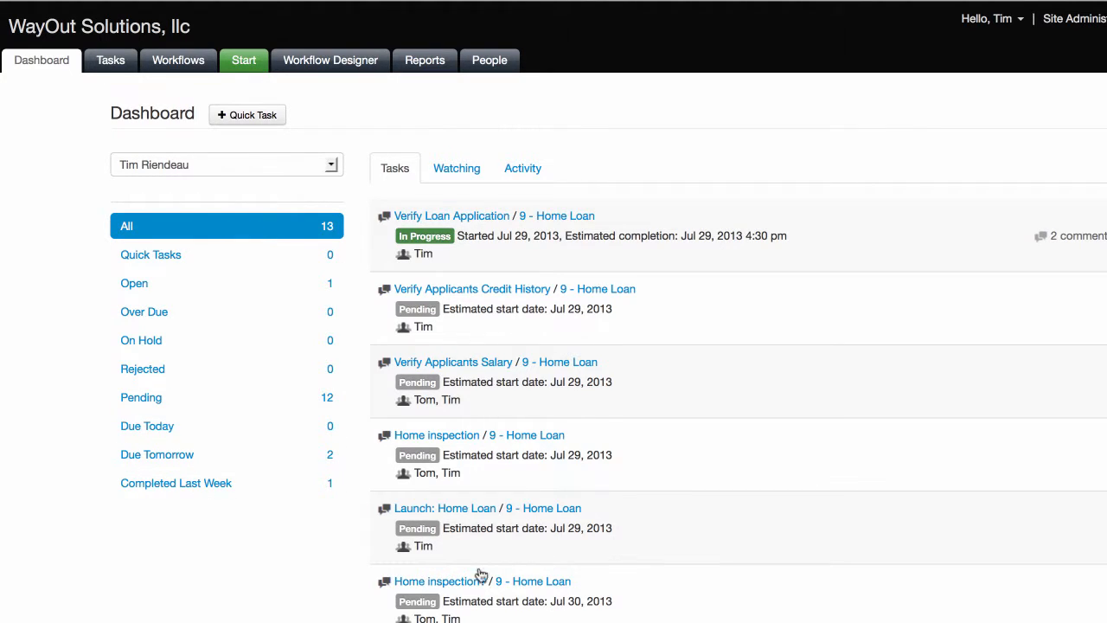
mouse_move(189, 283)
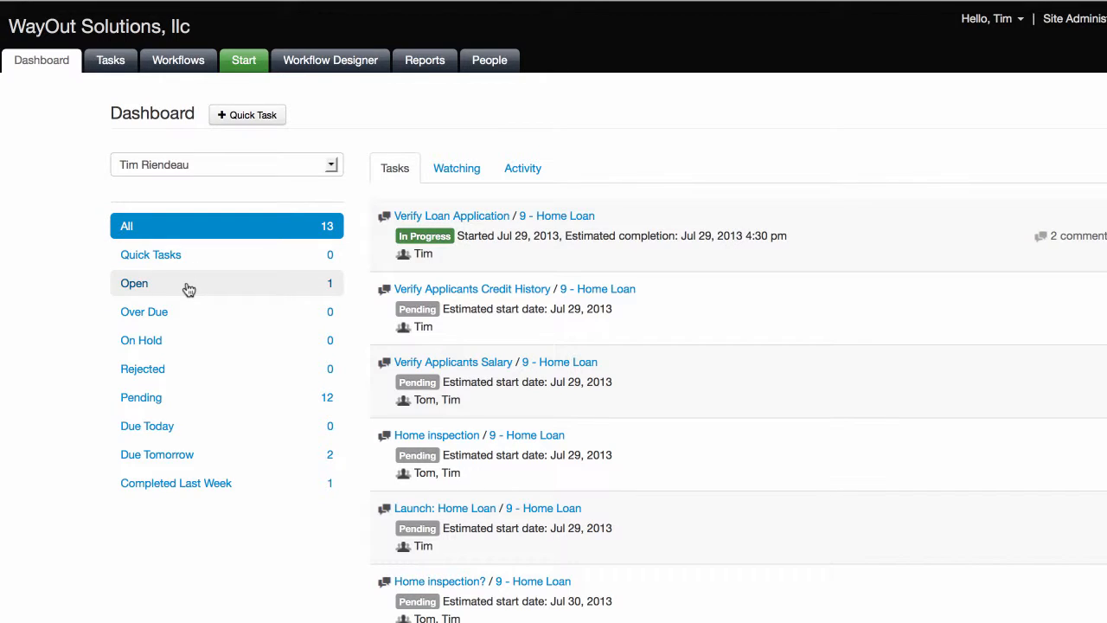
Cycle through the Open, Pending, On Hold and Due Tomorrow filters, ending on Completed Last Week.
left_click(135, 284)
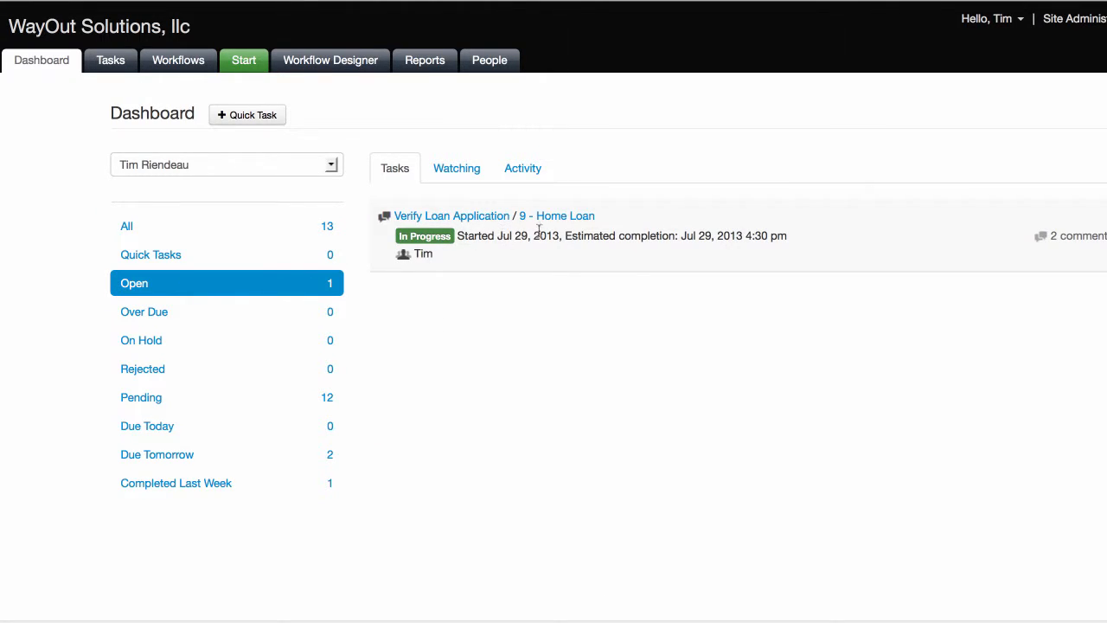
mouse_move(230, 402)
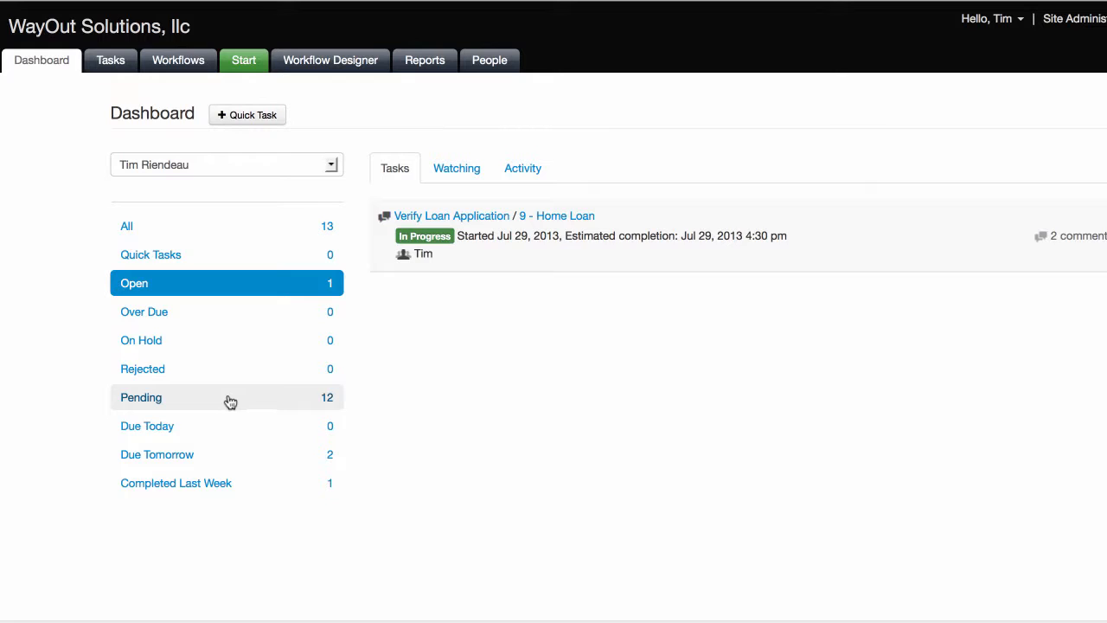
left_click(142, 397)
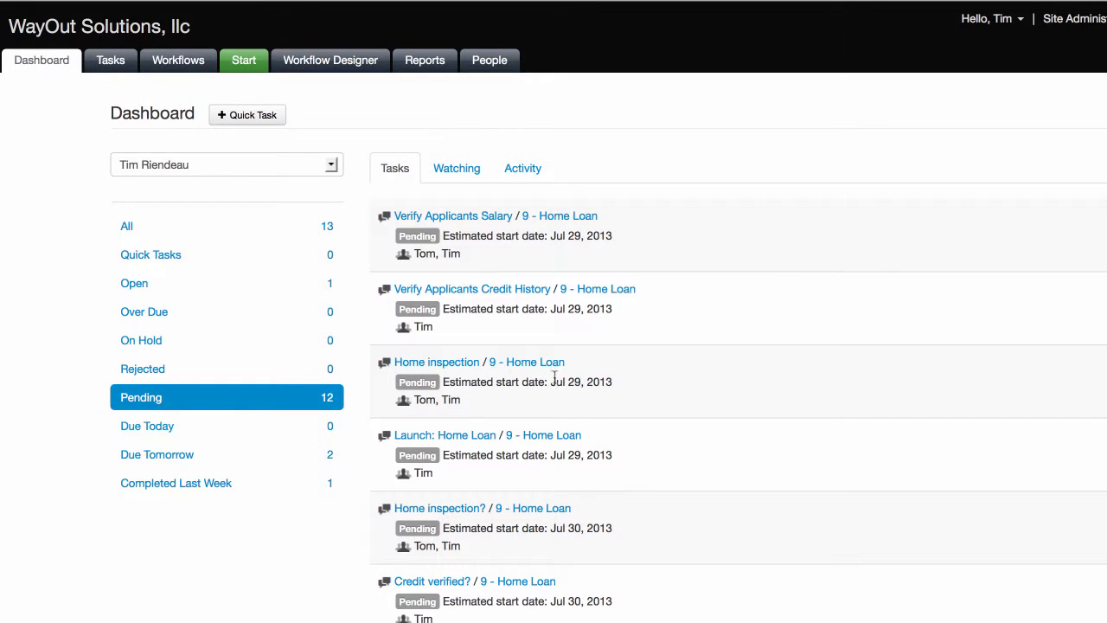
mouse_move(160, 347)
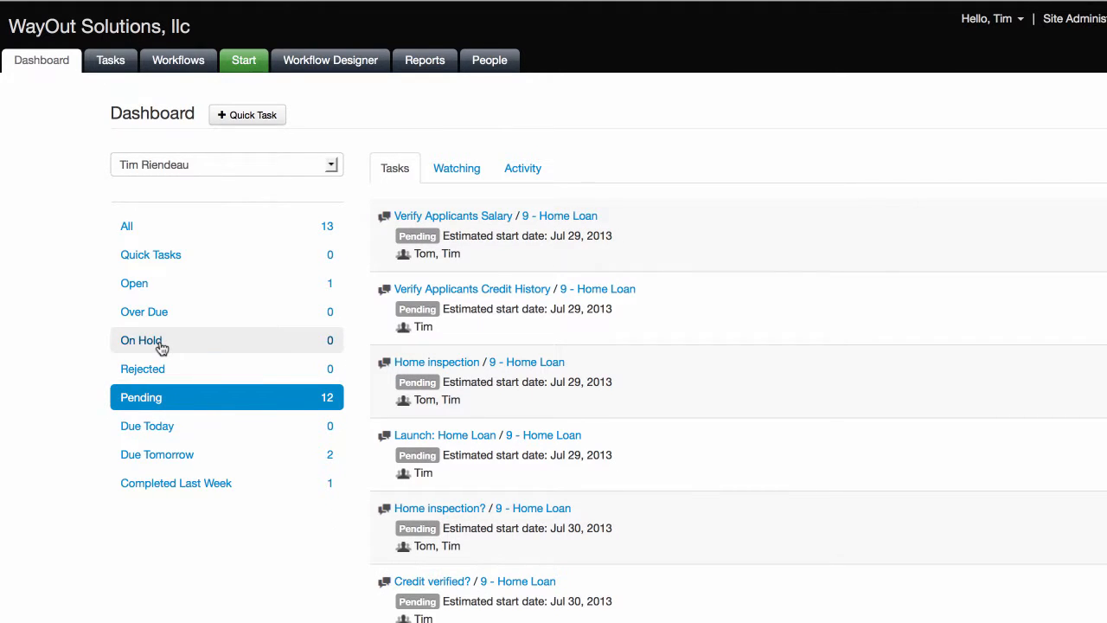
left_click(140, 339)
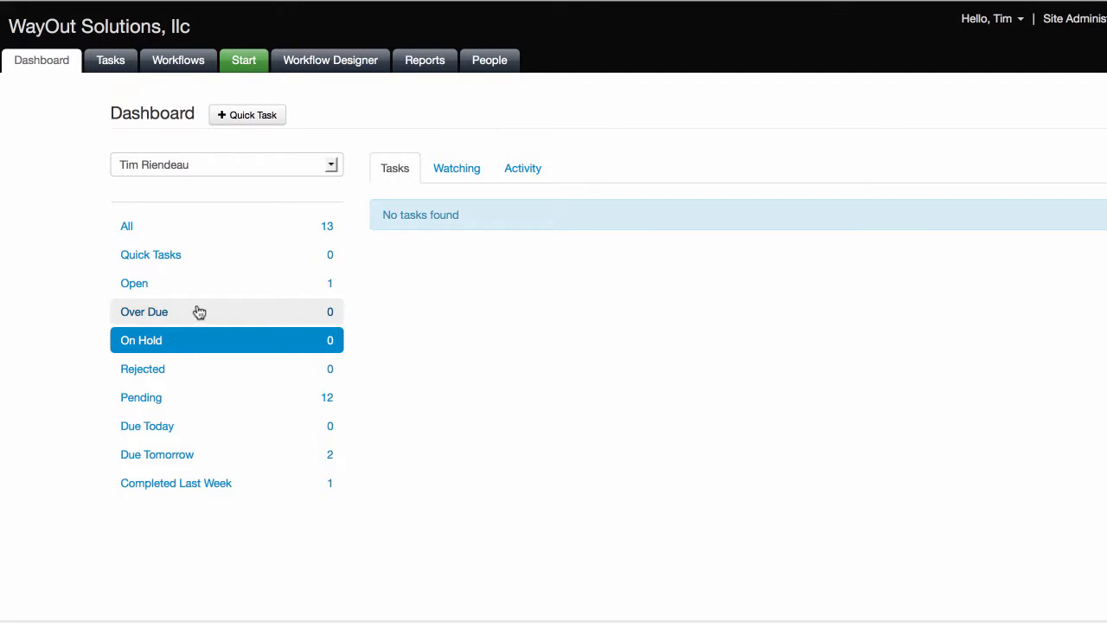
mouse_move(182, 454)
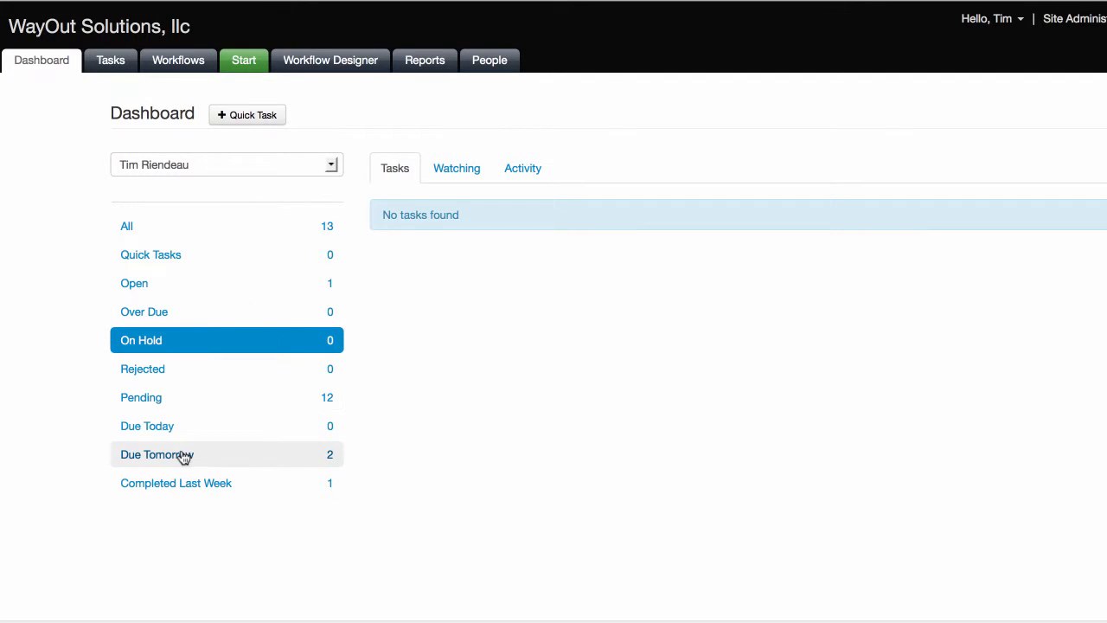
left_click(156, 453)
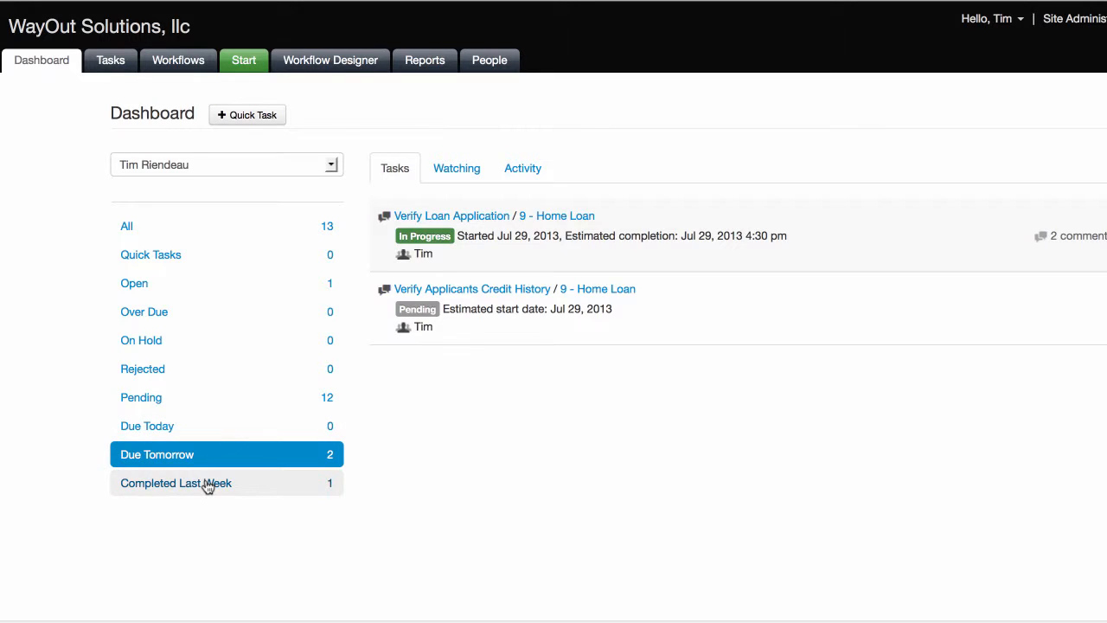
left_click(177, 483)
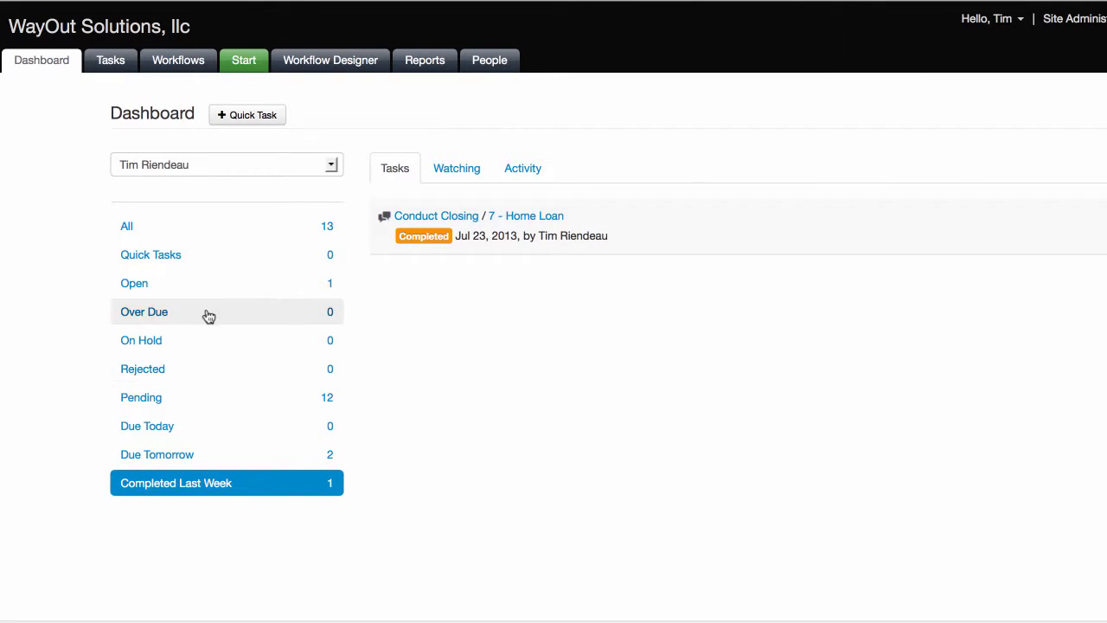
mouse_move(194, 267)
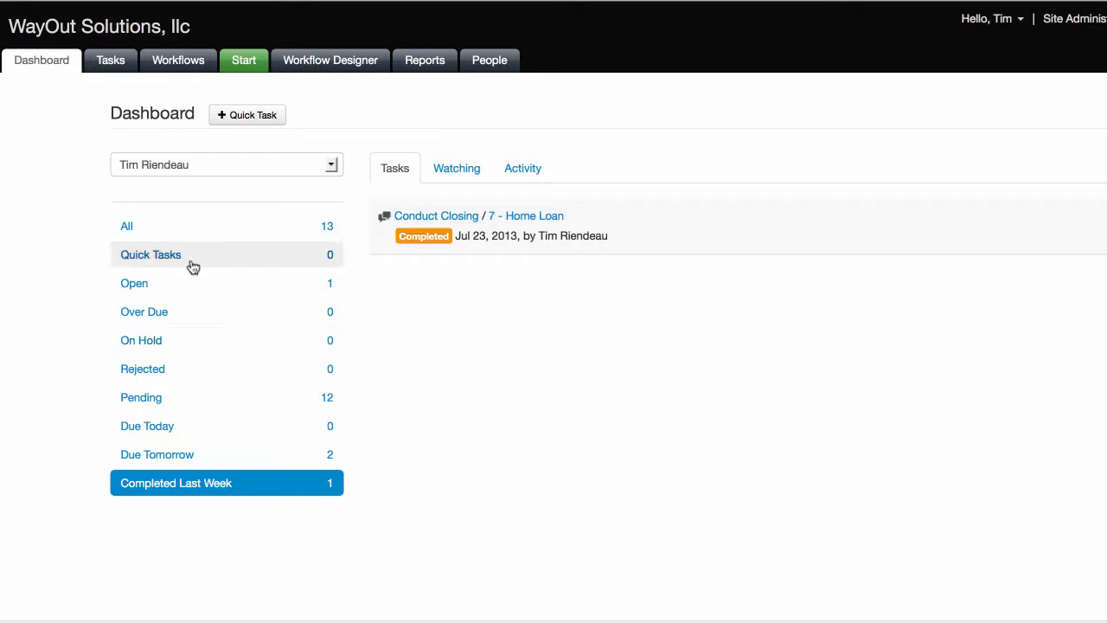
mouse_move(223, 397)
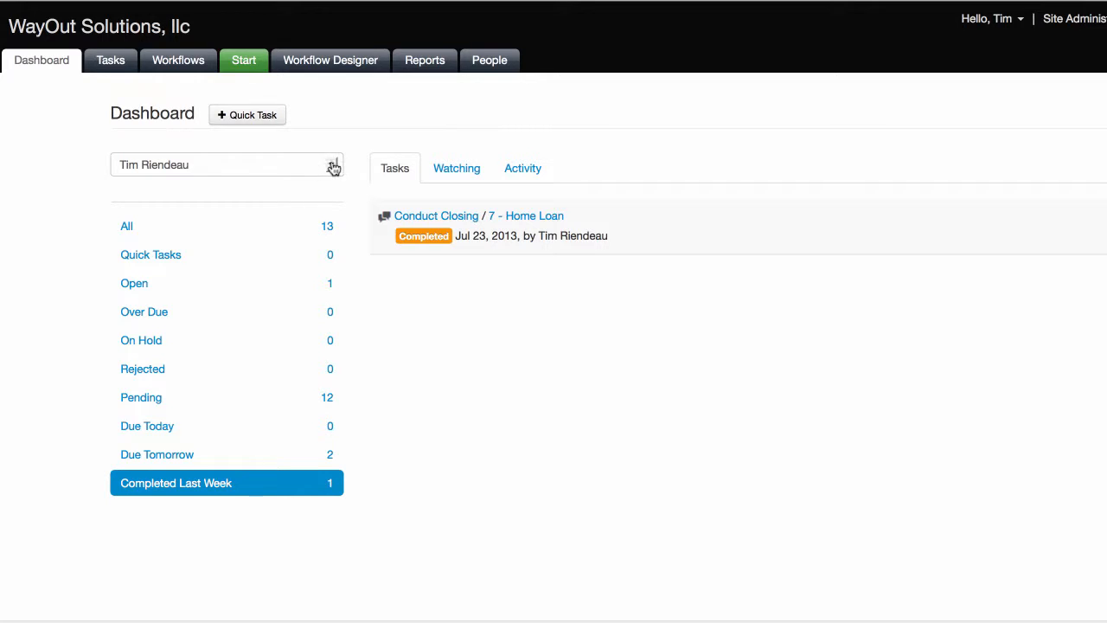
Show the dashboard's list of people whose tasks can be viewed.
left_click(331, 164)
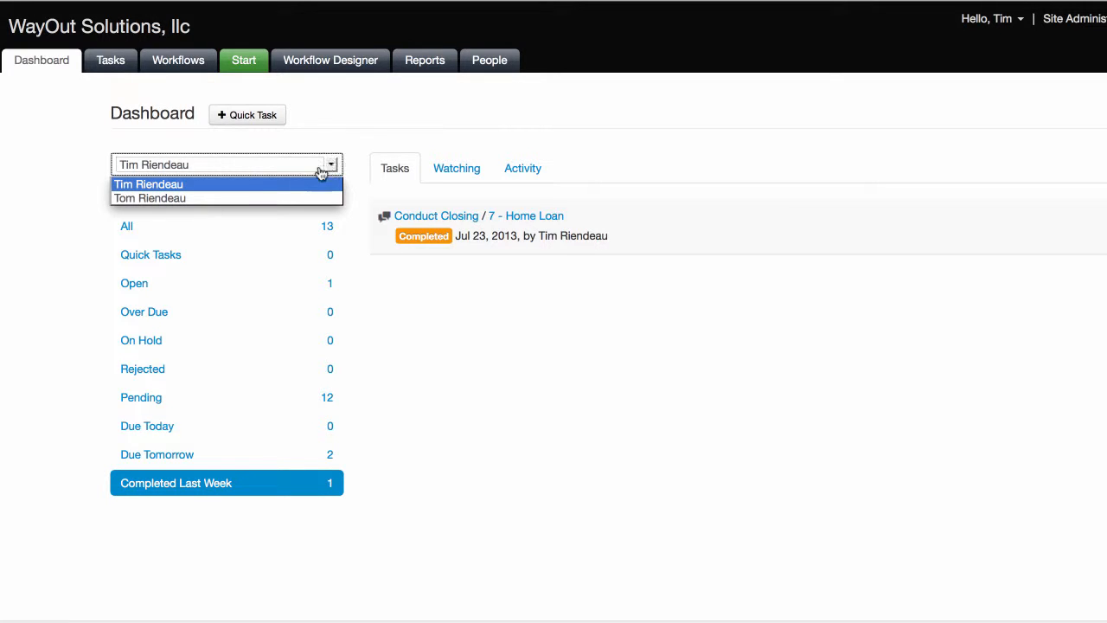
mouse_move(273, 183)
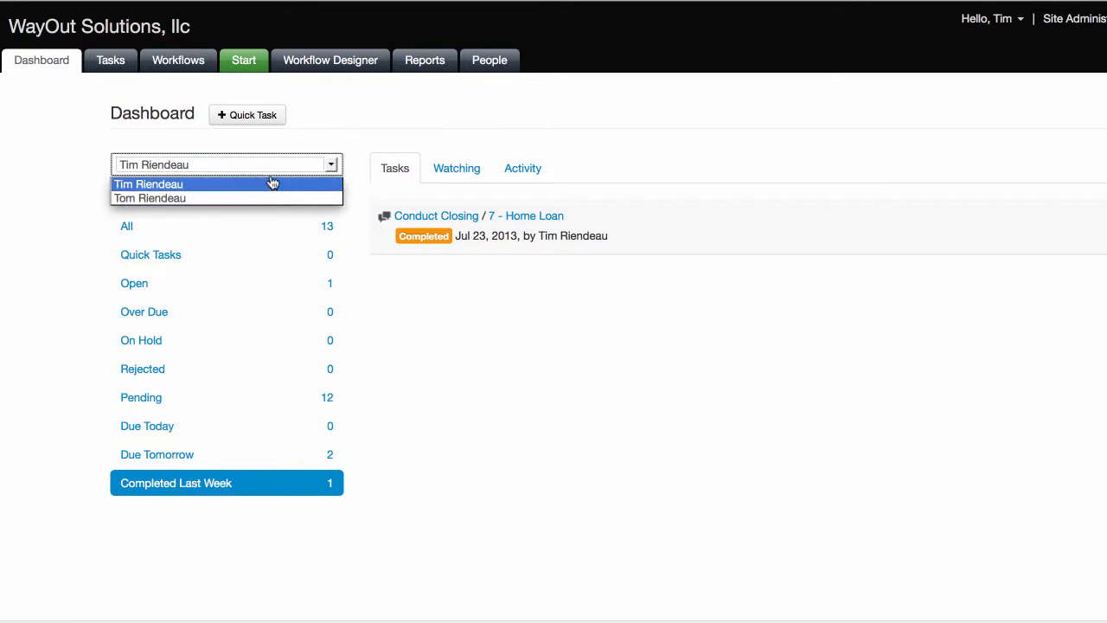
mouse_move(275, 194)
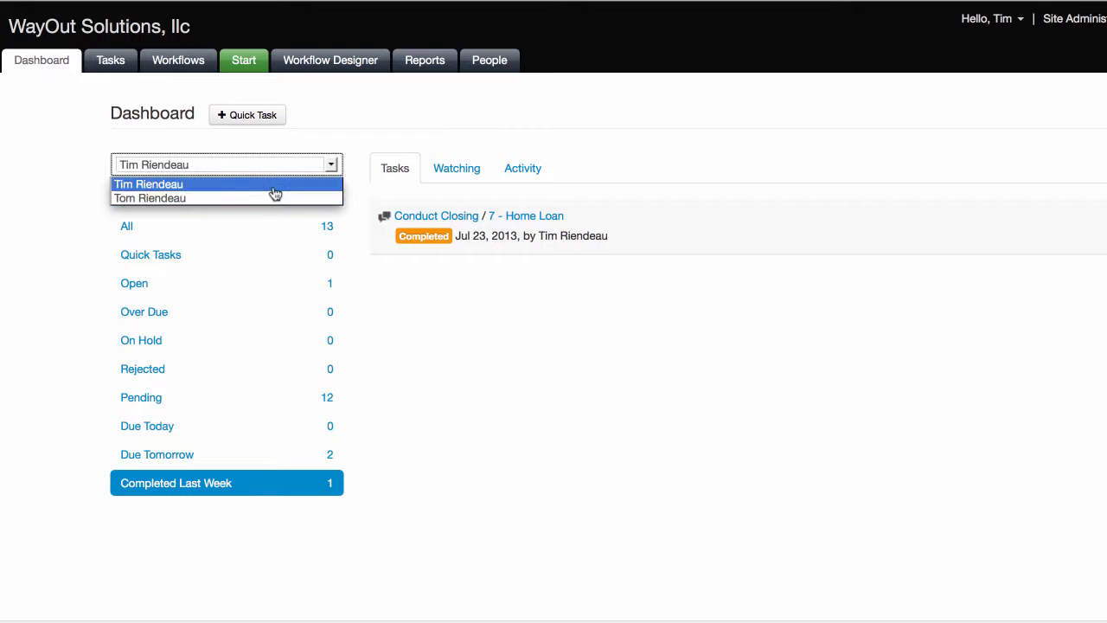
mouse_move(294, 152)
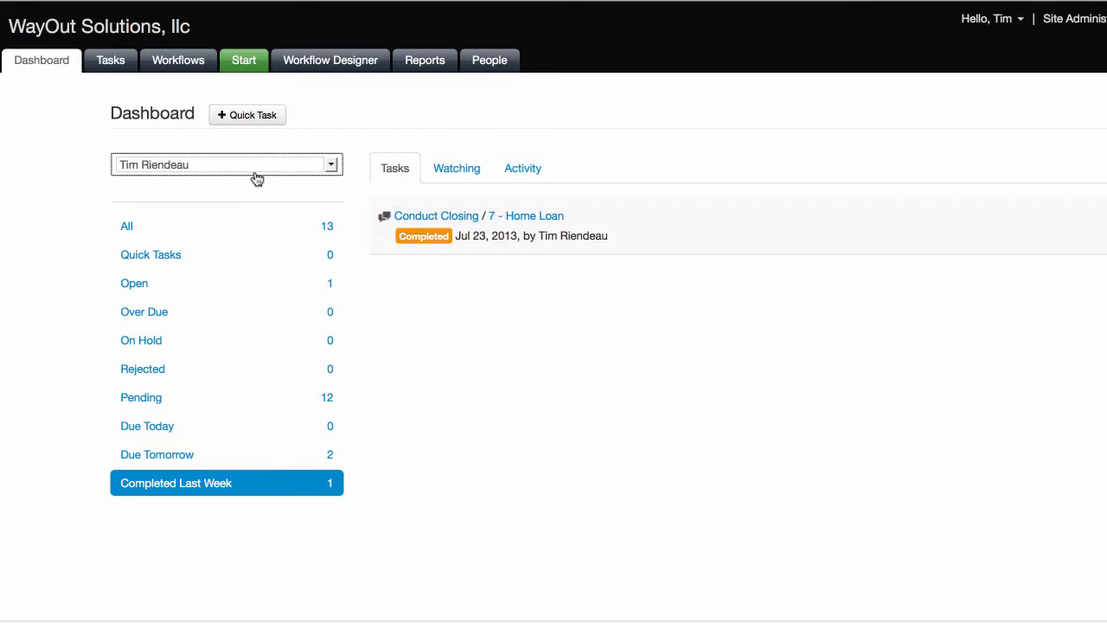
mouse_move(441, 365)
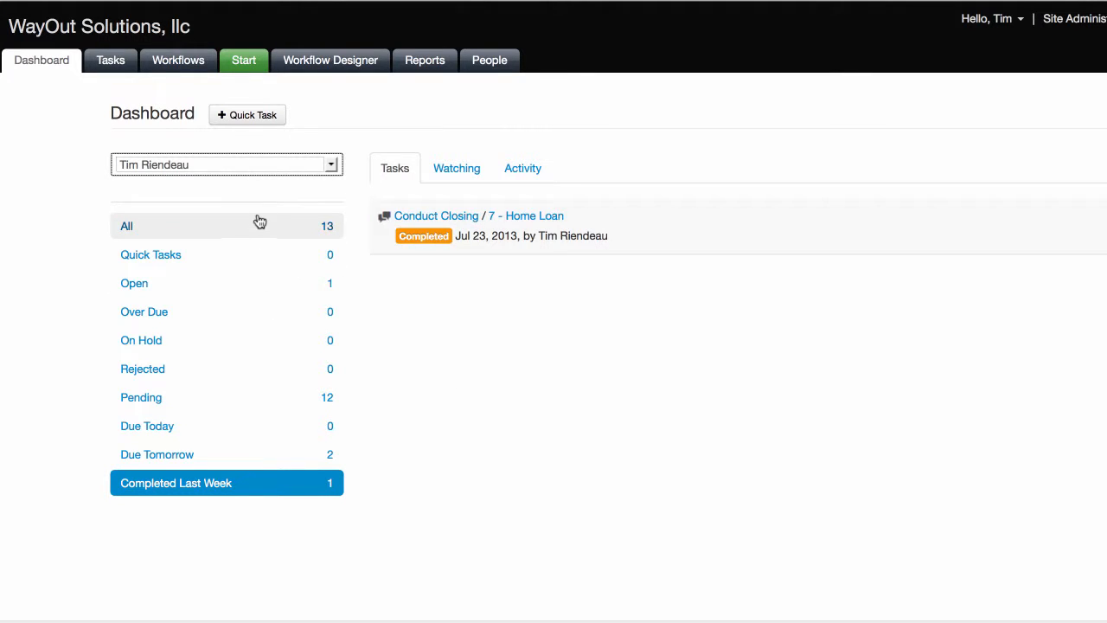
mouse_move(233, 255)
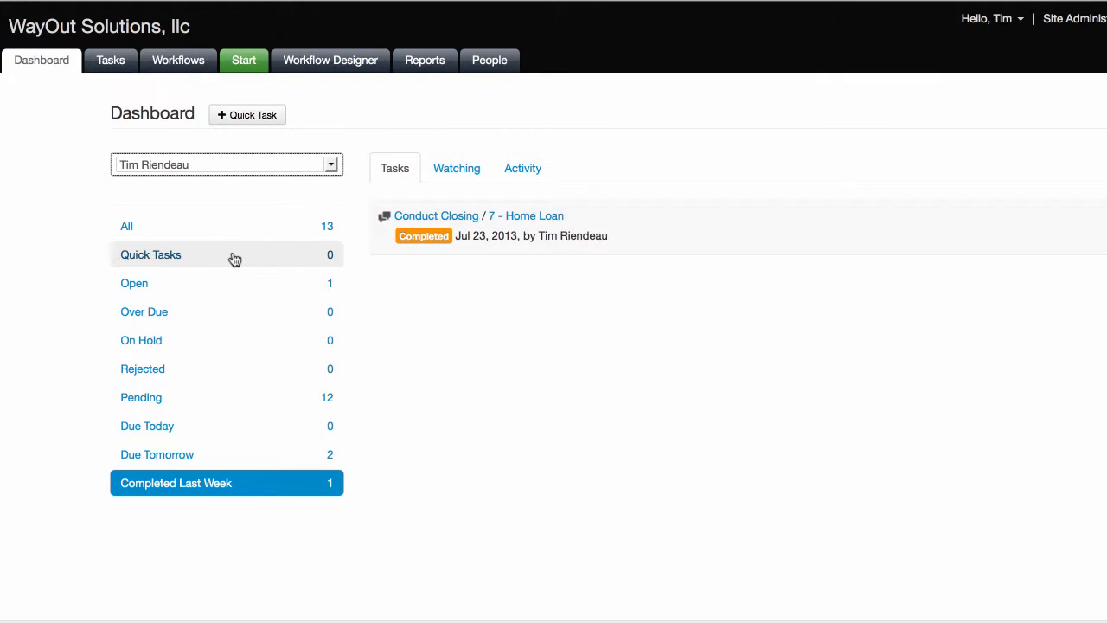
mouse_move(197, 261)
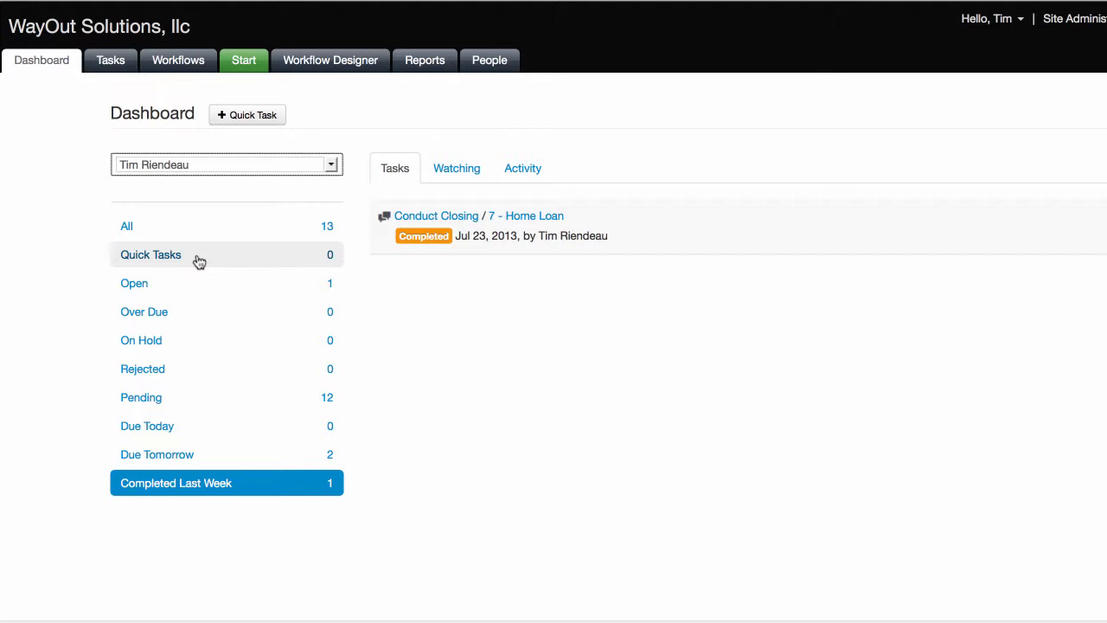
mouse_move(211, 262)
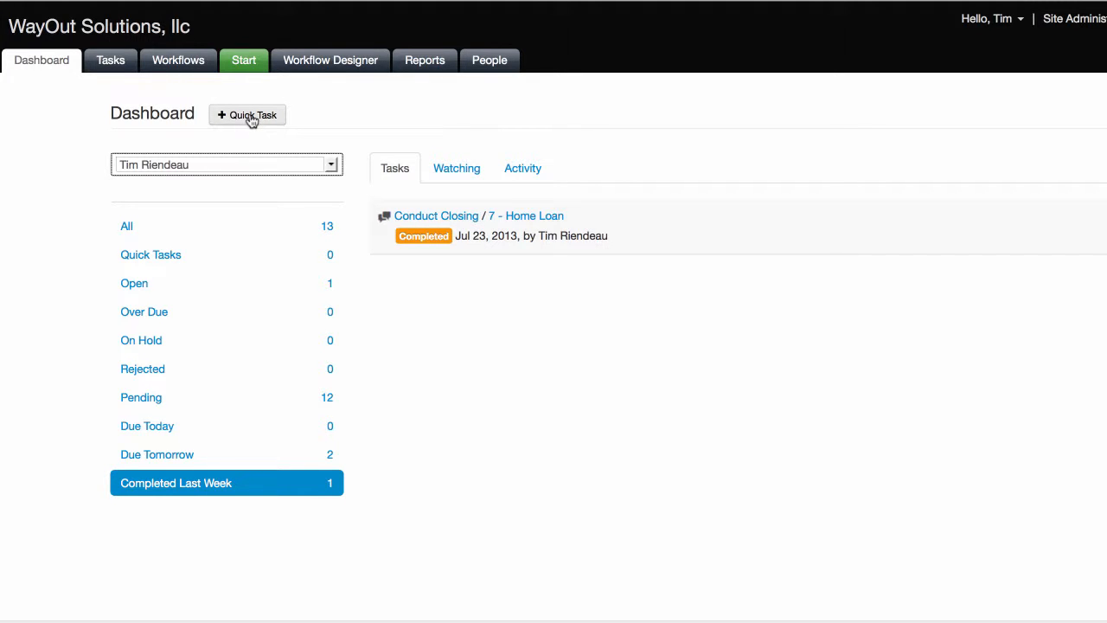
Start a new Quick Task, check its Assignments list, and return to Details.
left_click(247, 114)
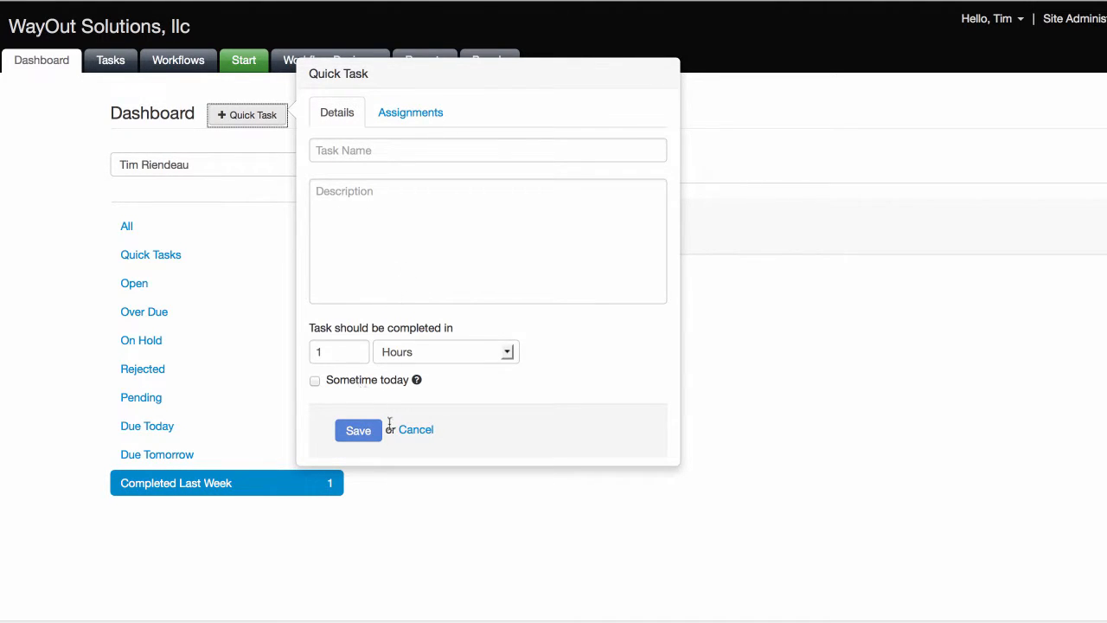
left_click(410, 111)
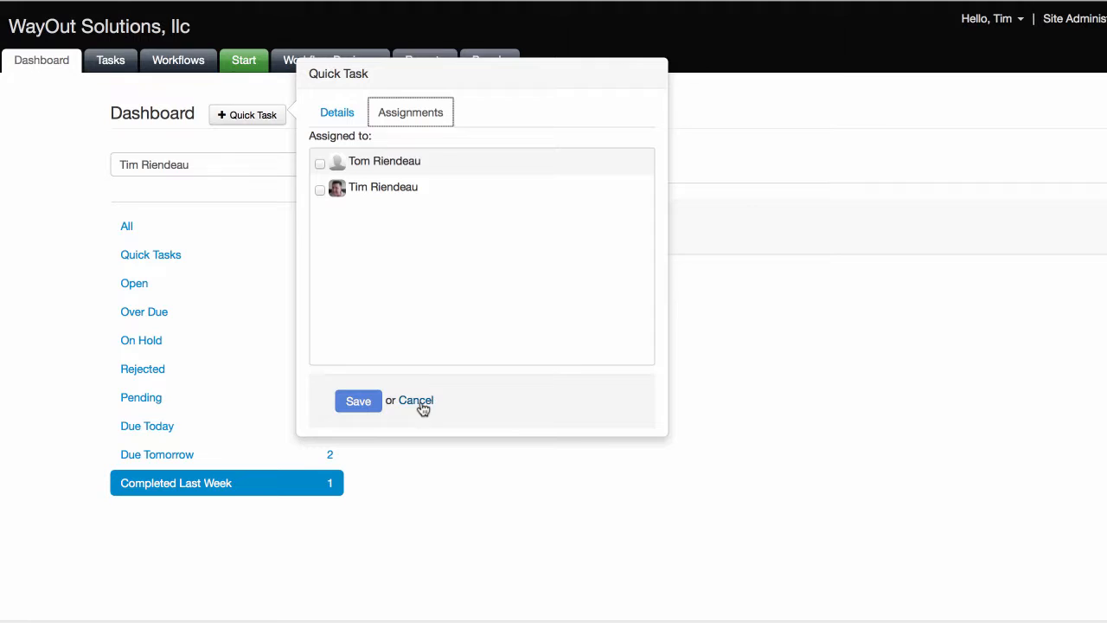
left_click(336, 111)
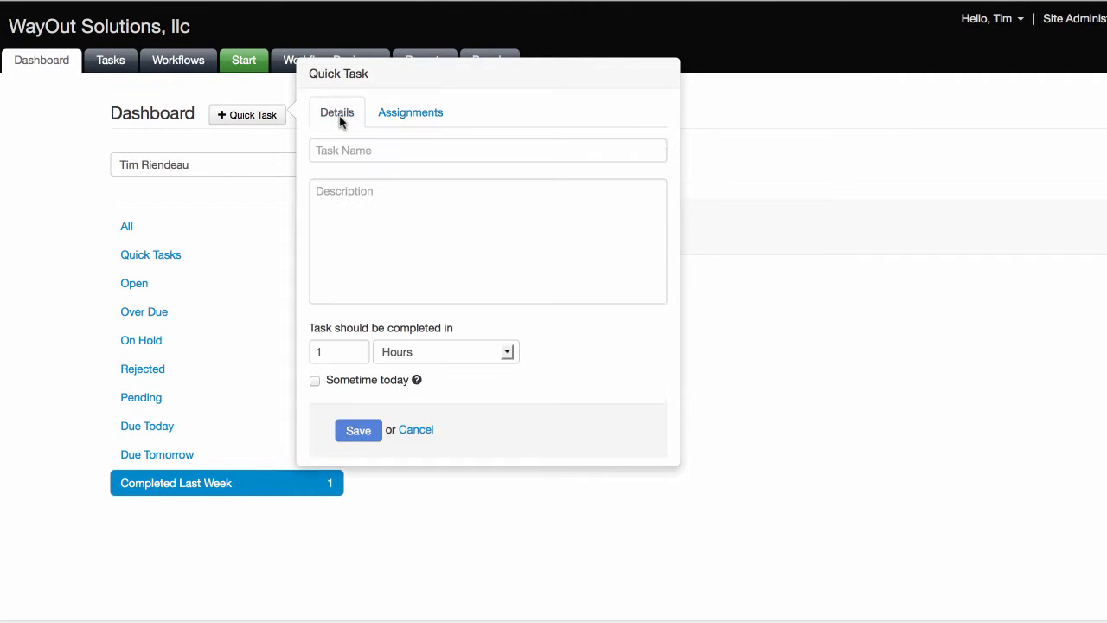
Enter task name 'Quick task' and description 'something quick to do'.
type("Q")
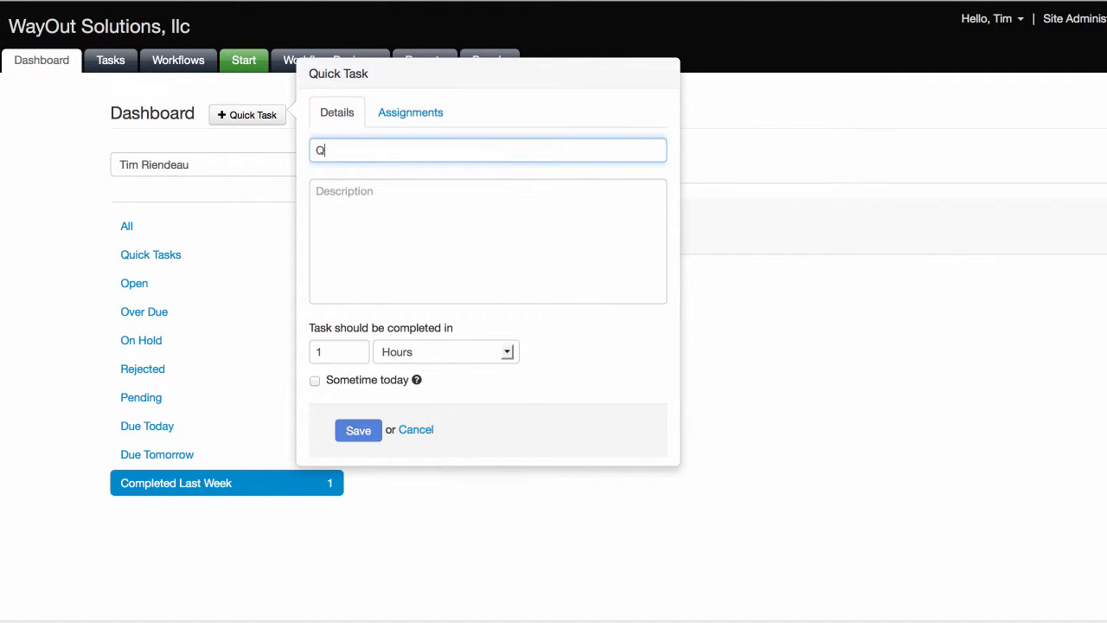
type("uick")
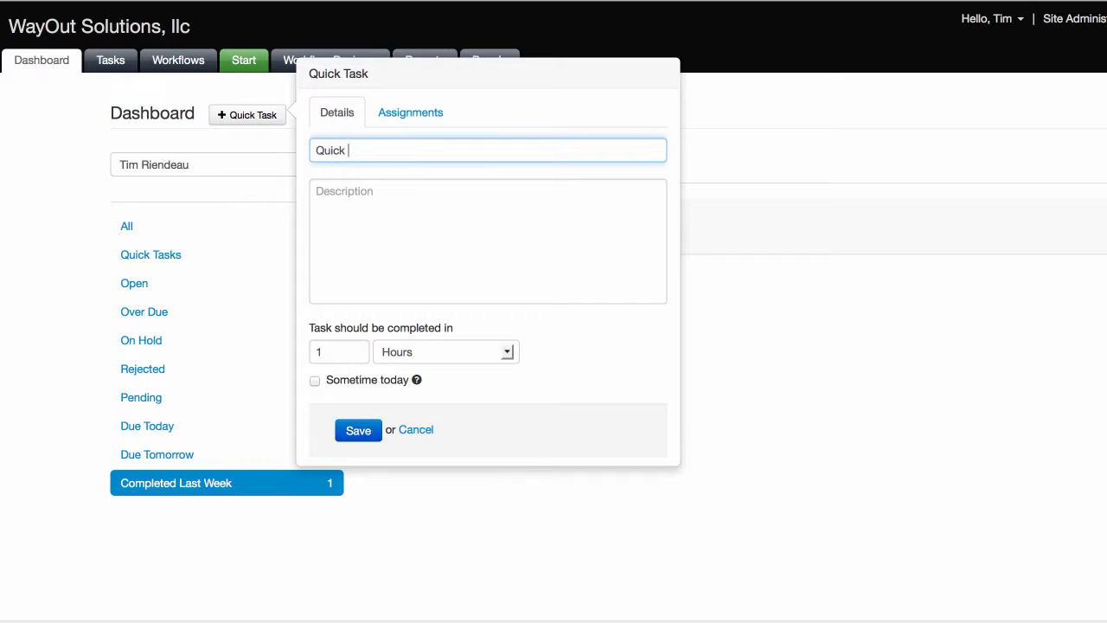
type("t")
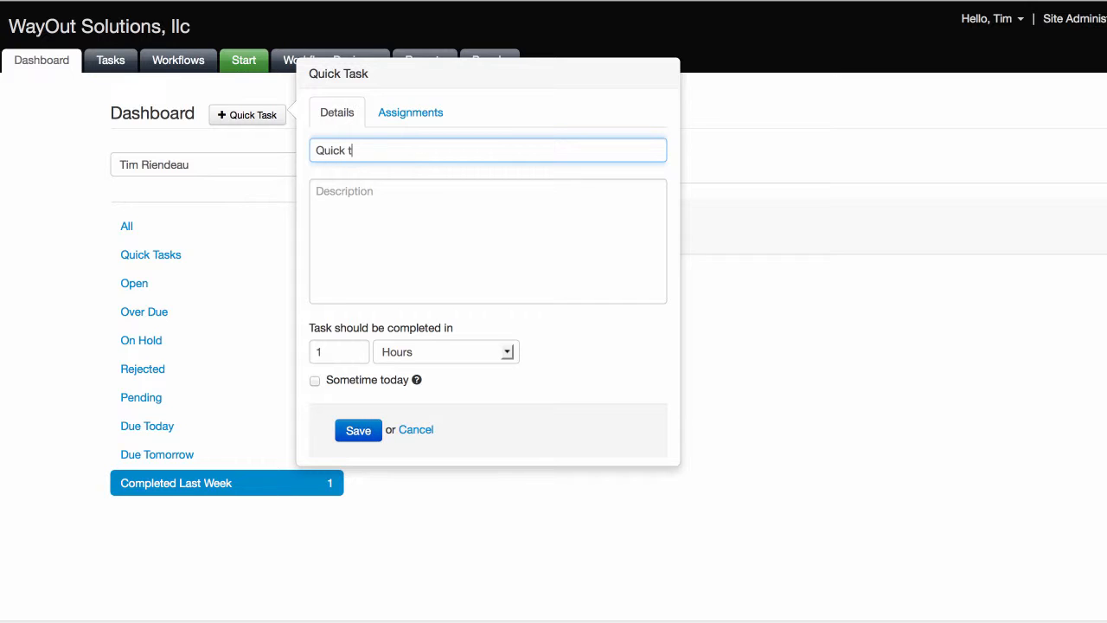
type("ask")
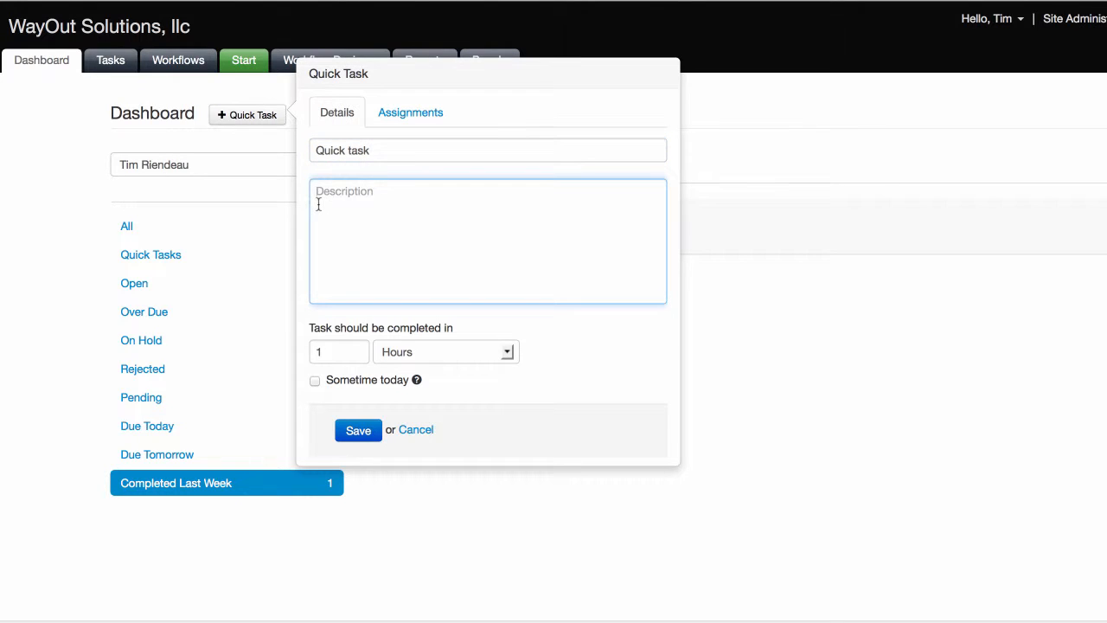
type("something")
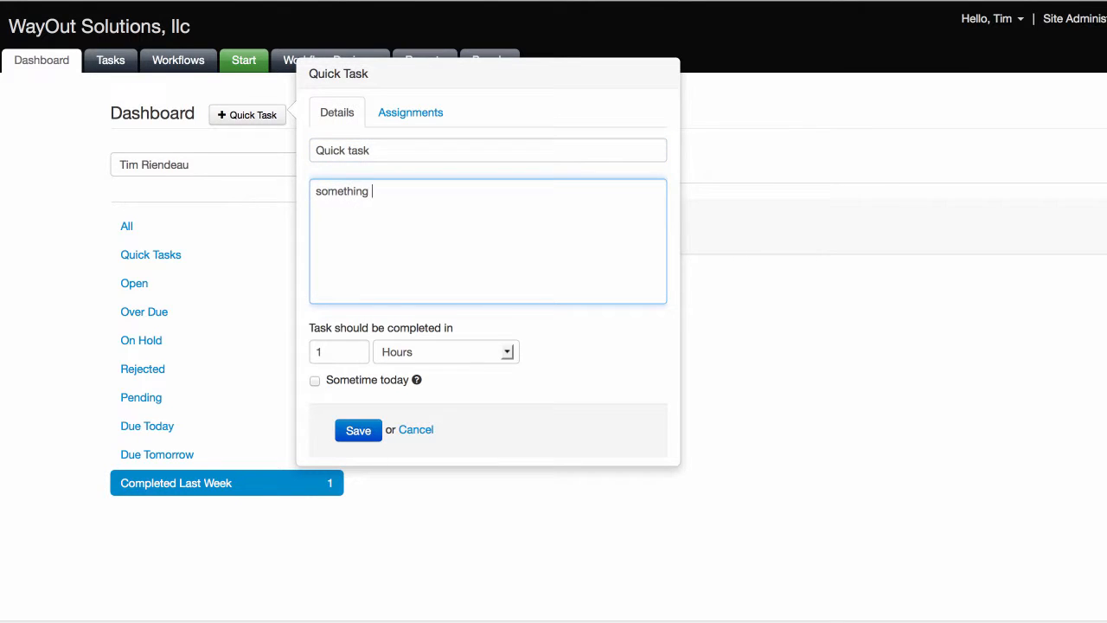
type("quick to do")
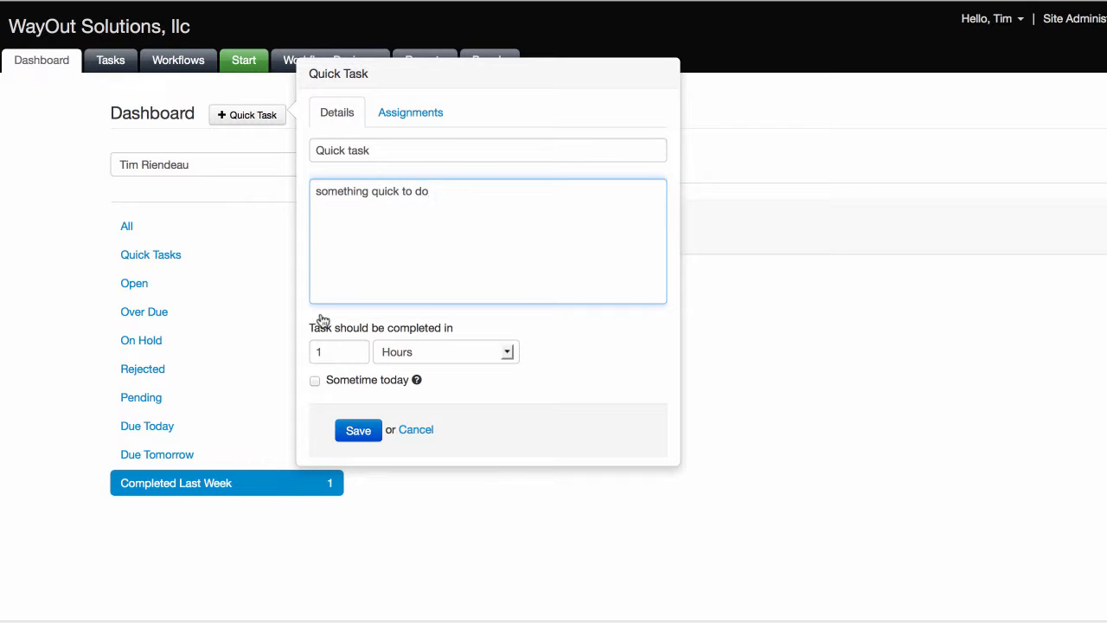
Assign the quick task to the second person (Tim), save it, and show All tasks.
left_click(410, 110)
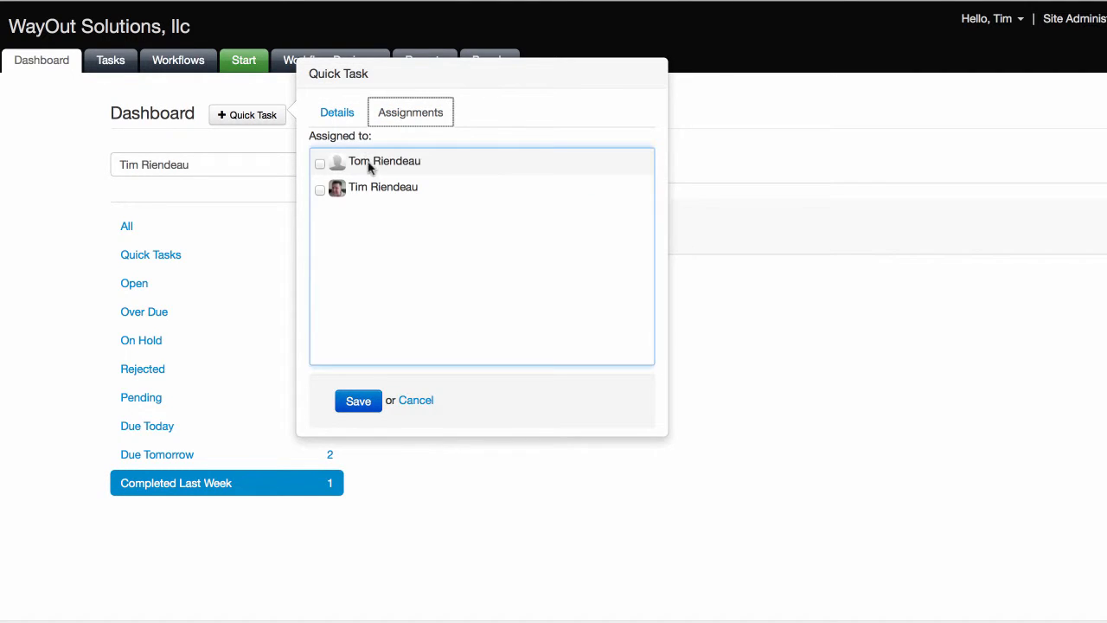
left_click(320, 188)
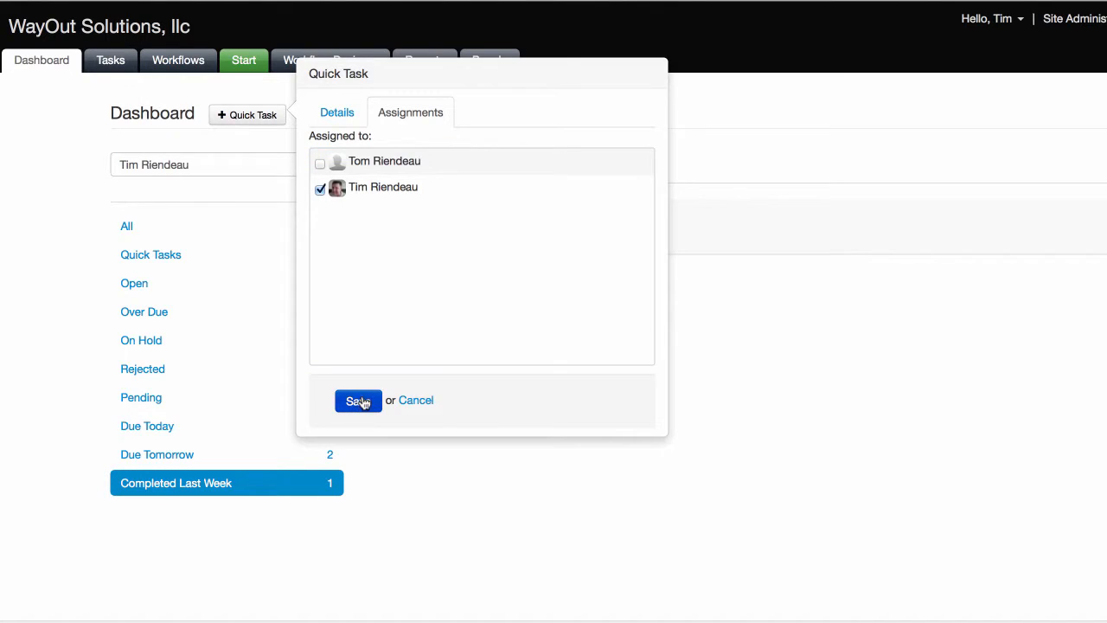
left_click(356, 401)
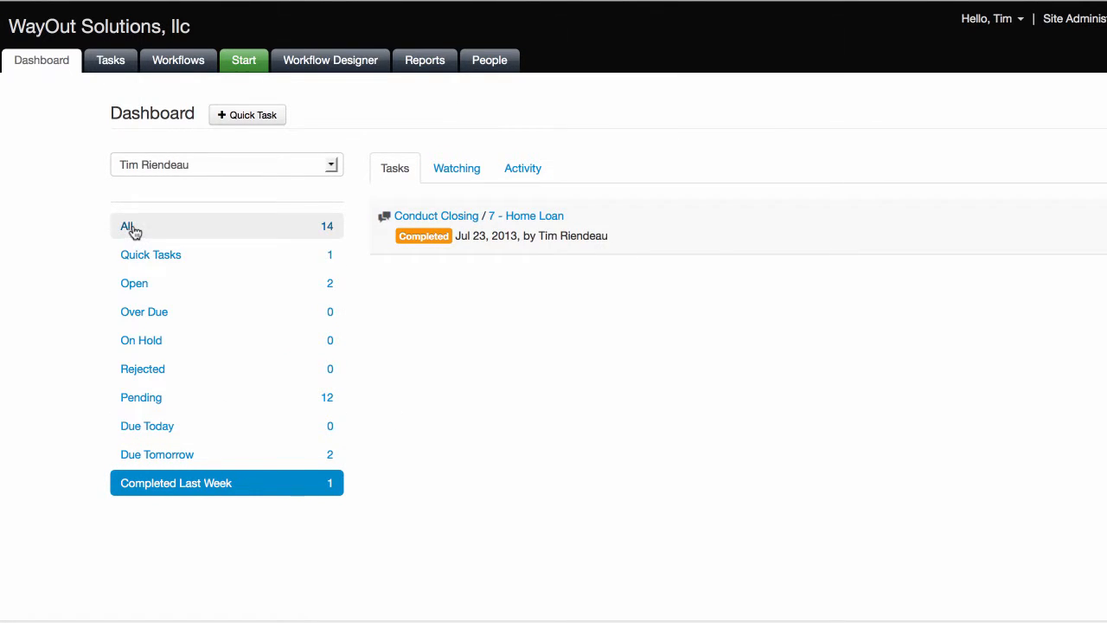
left_click(128, 225)
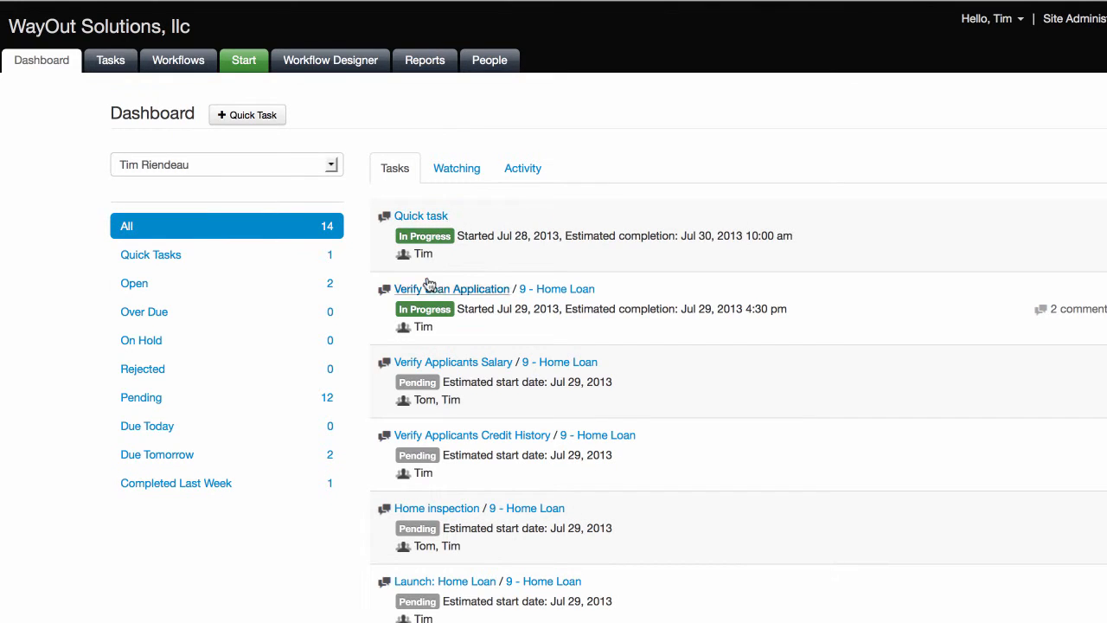
Filter the dashboard to Quick Tasks, showing only Tim's new Quick task.
left_click(151, 255)
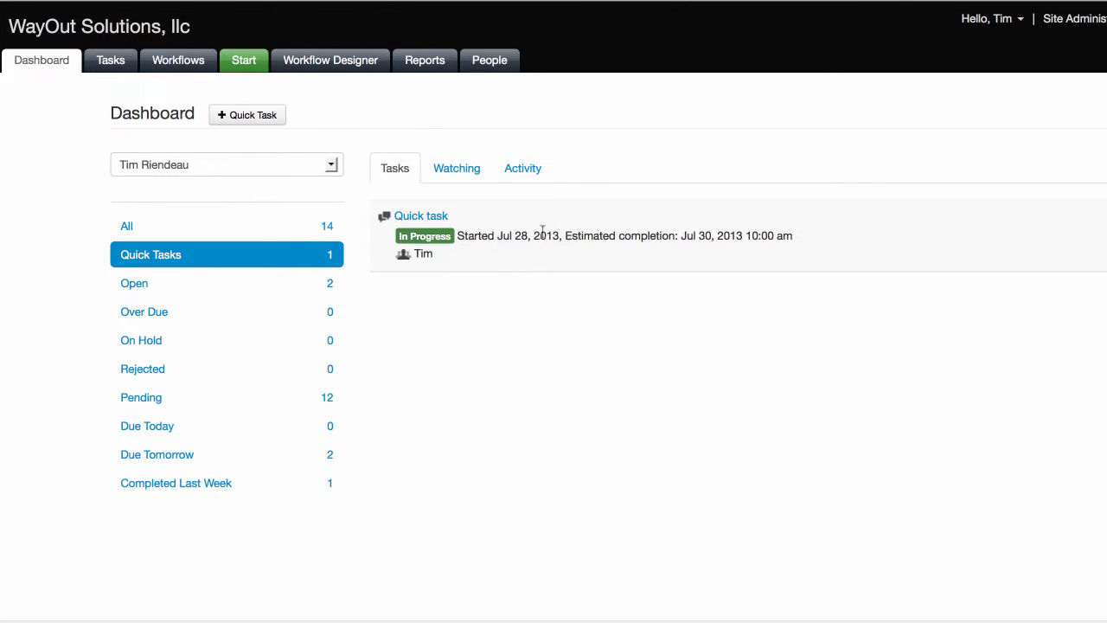
mouse_move(457, 168)
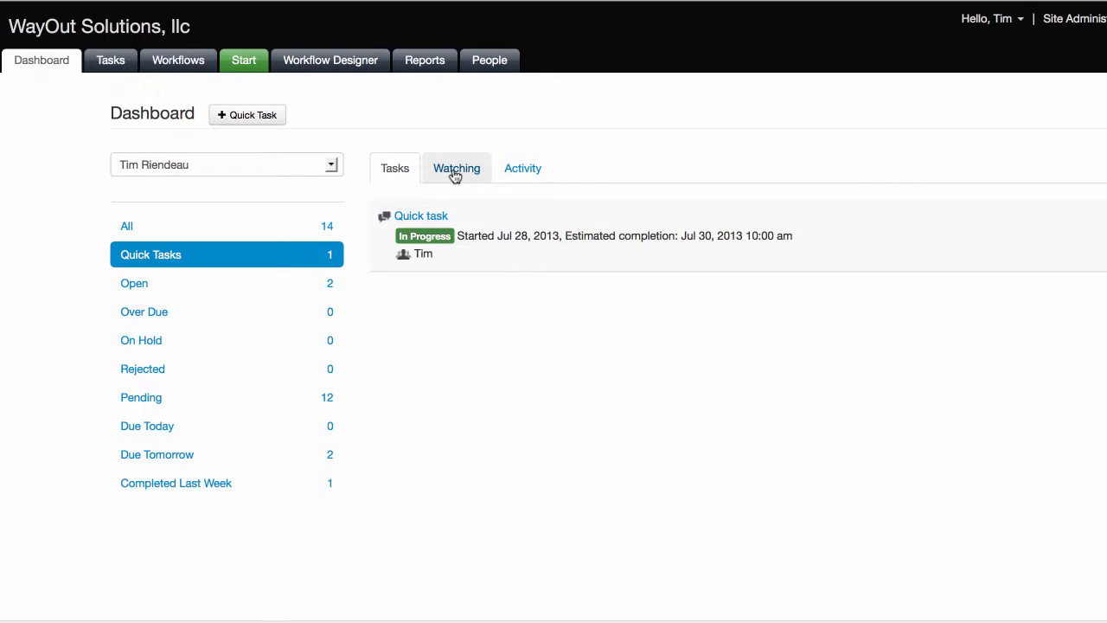
Review the Watching list, then watch the 9 - Home Loan workflow from Workflows.
left_click(457, 168)
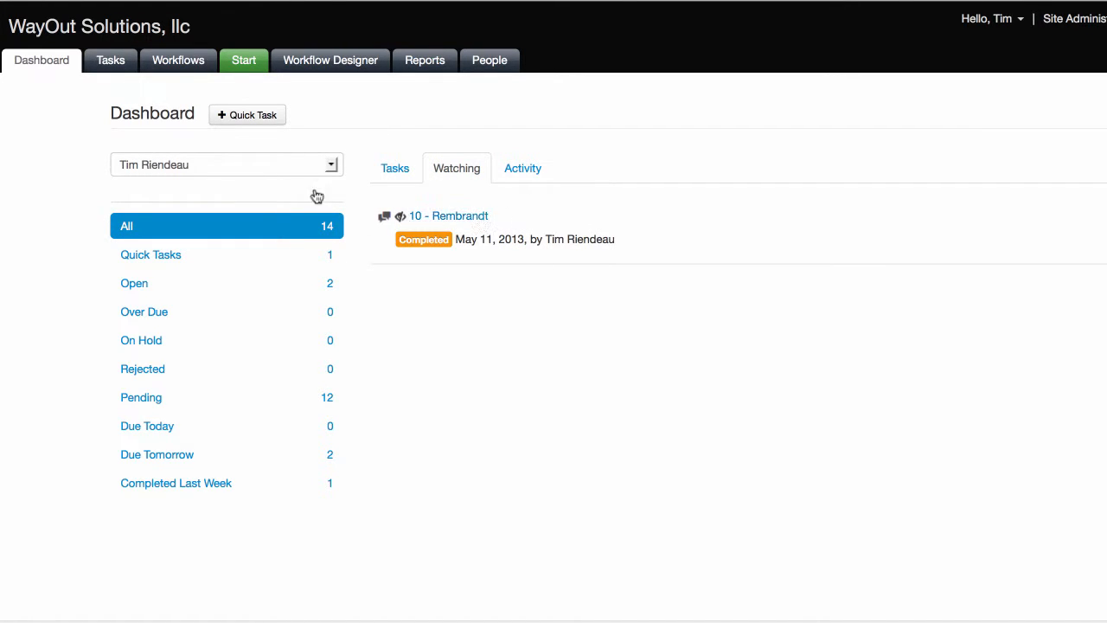
mouse_move(178, 59)
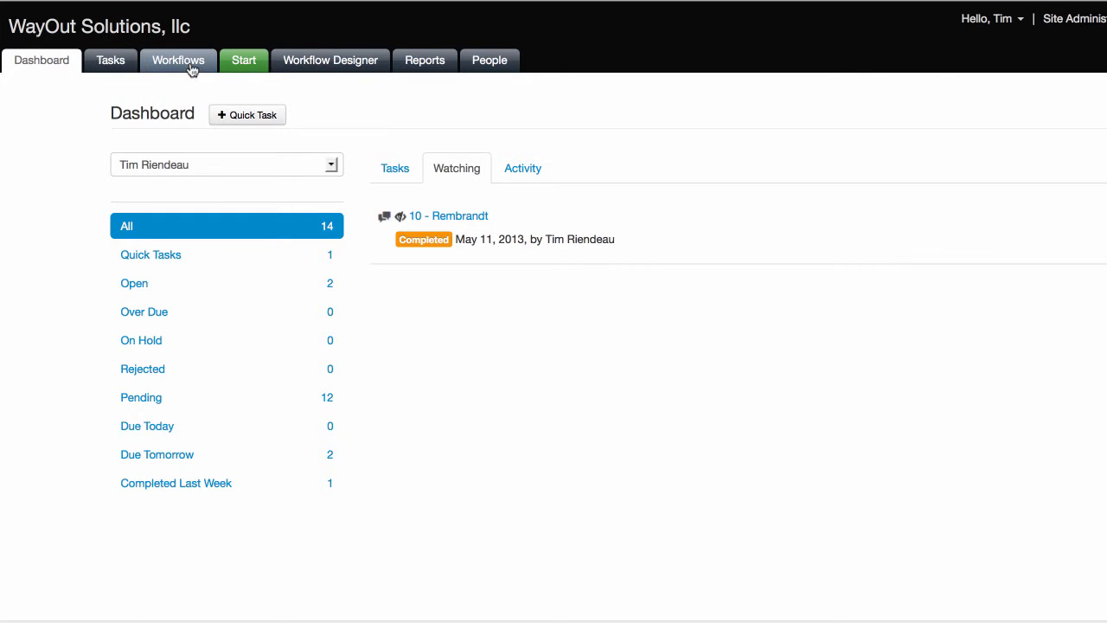
left_click(178, 58)
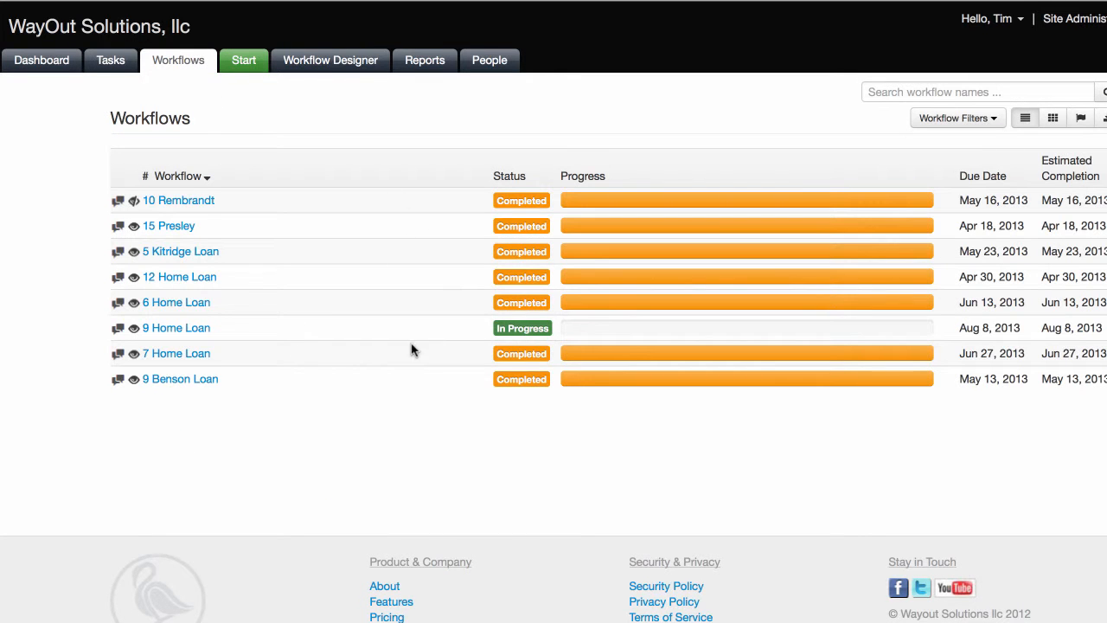
mouse_move(135, 336)
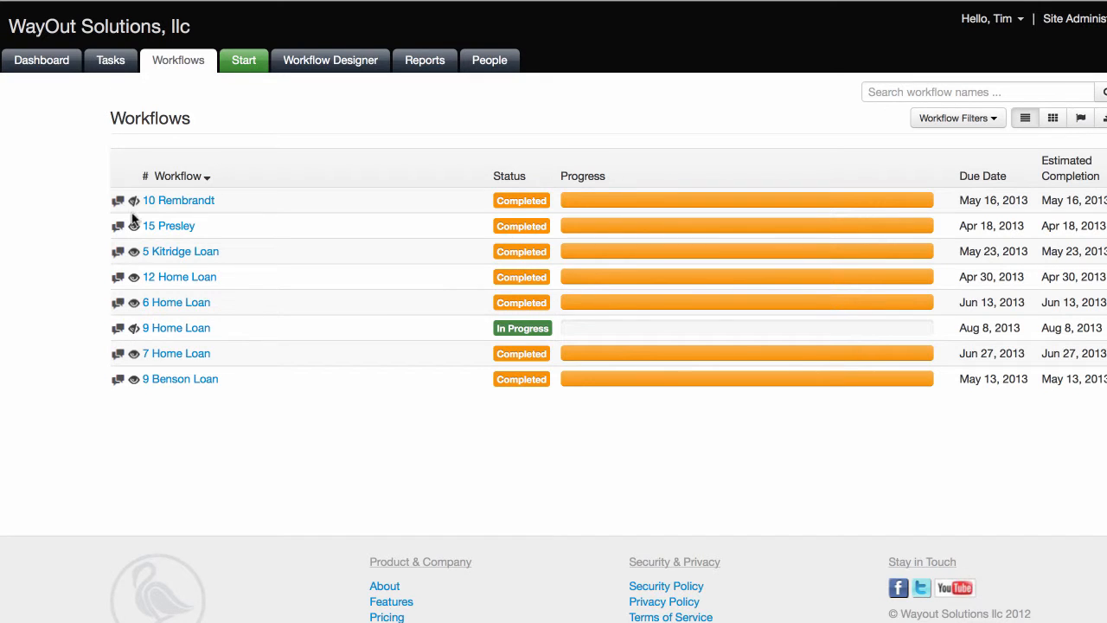
left_click(42, 59)
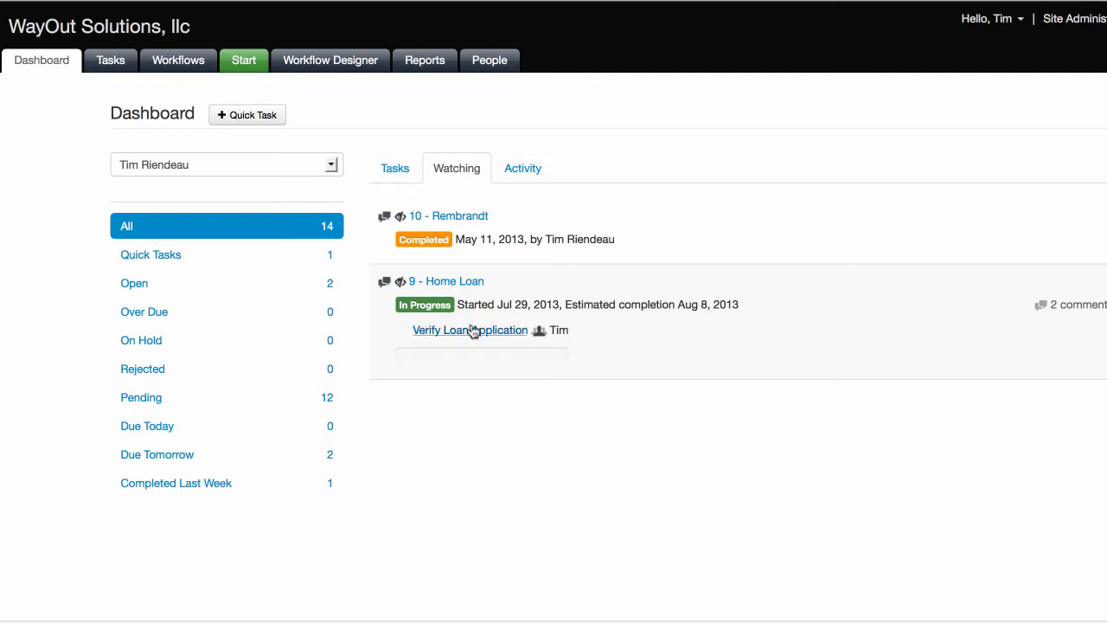
mouse_move(459, 362)
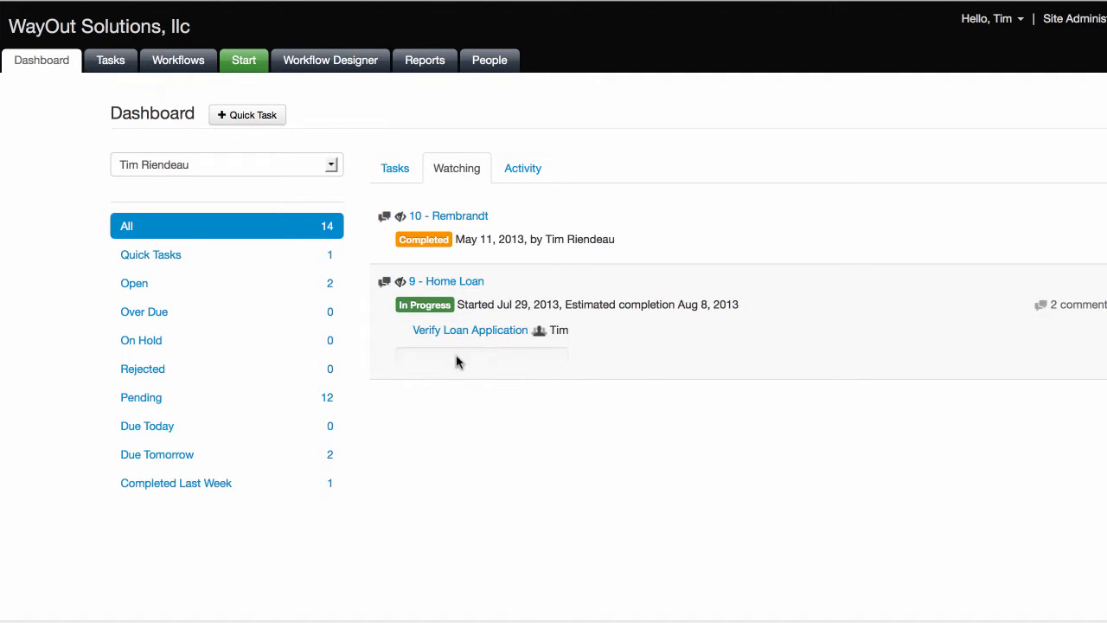
mouse_move(414, 197)
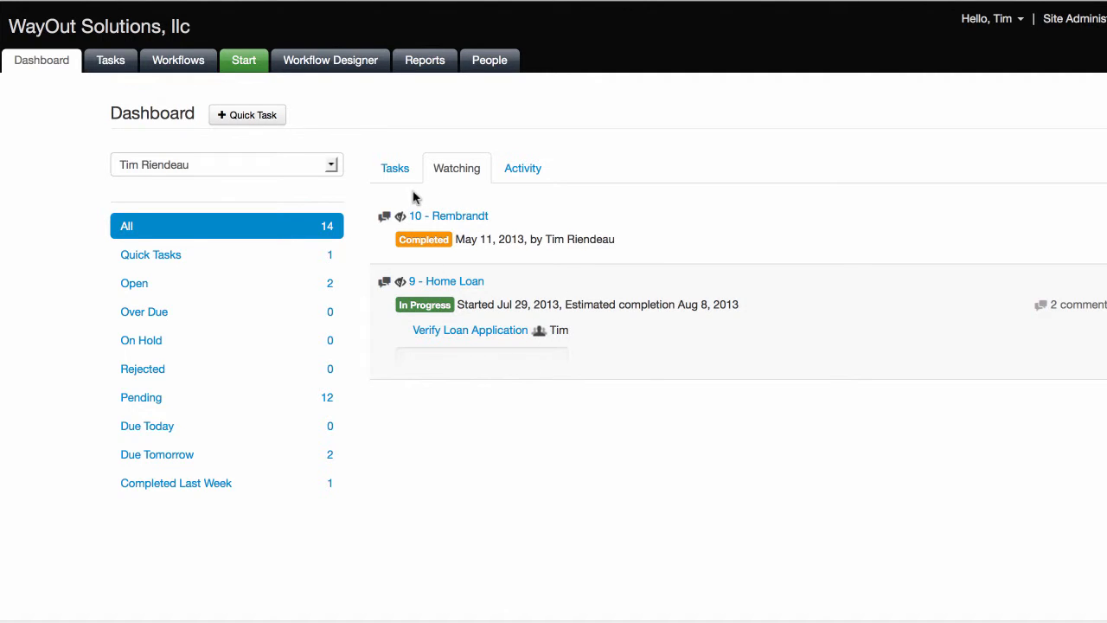
mouse_move(509, 200)
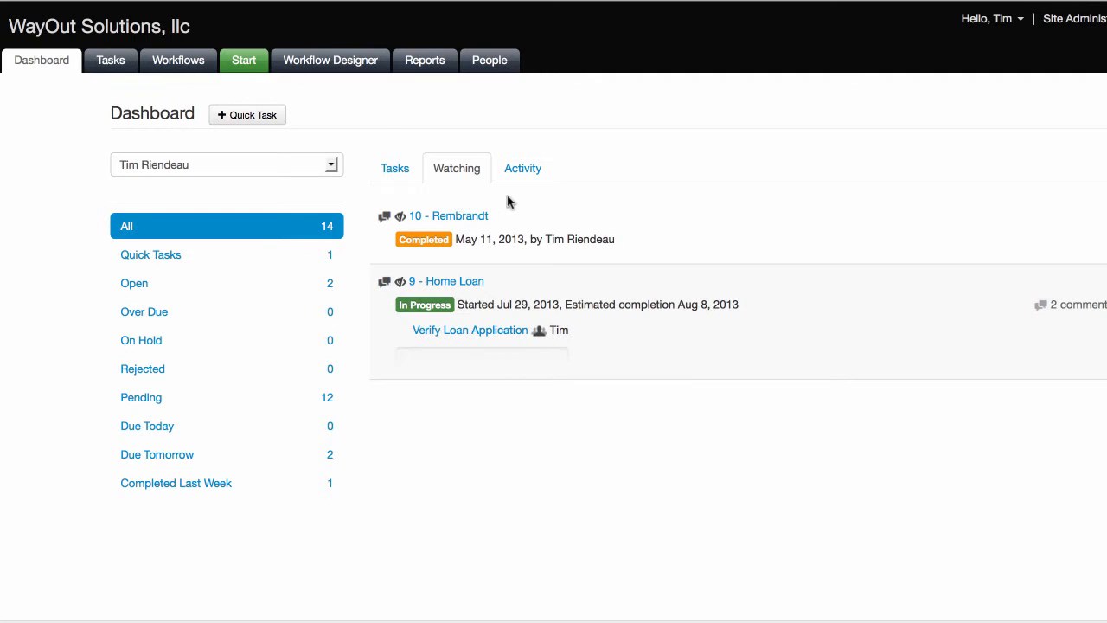
mouse_move(529, 211)
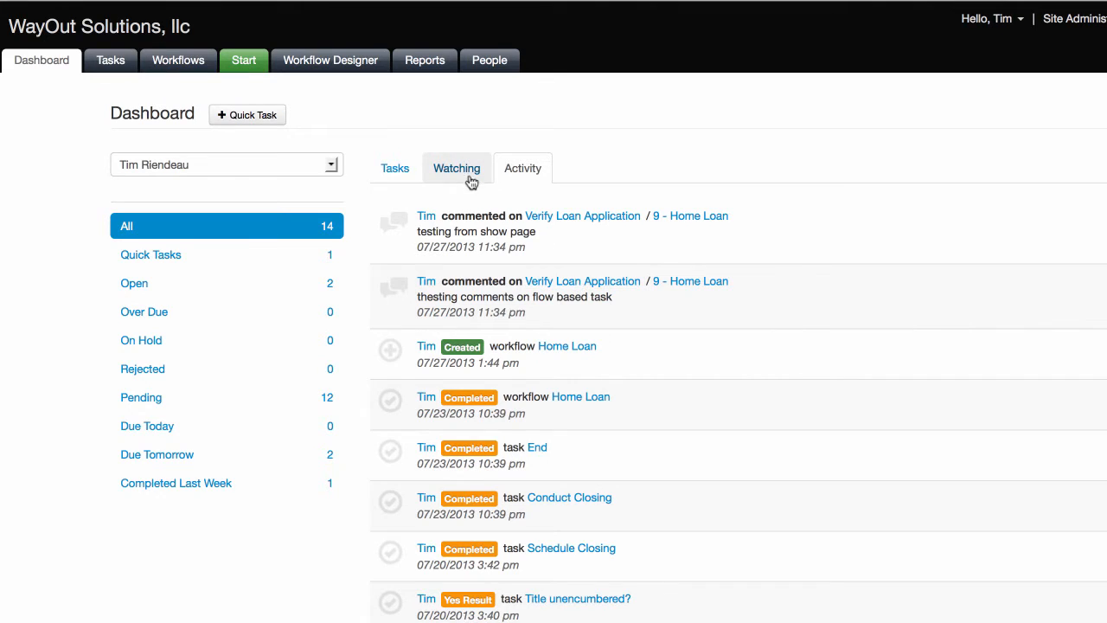
From the dashboard's All task list, open the Verify Loan Application task for 9 - Home Loan.
left_click(394, 167)
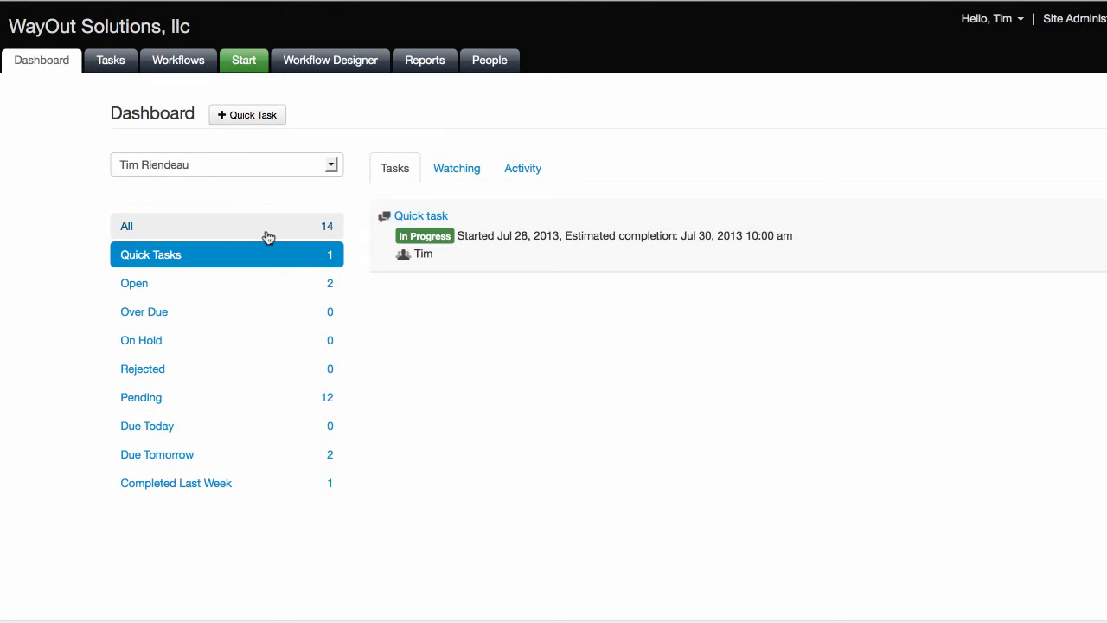
left_click(128, 225)
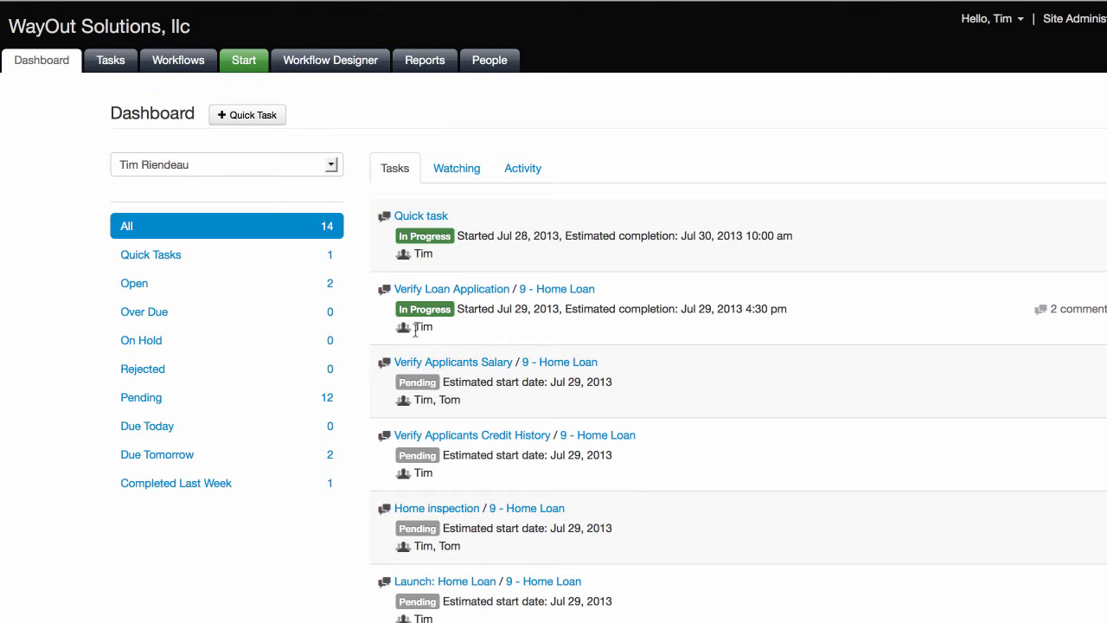
mouse_move(1094, 323)
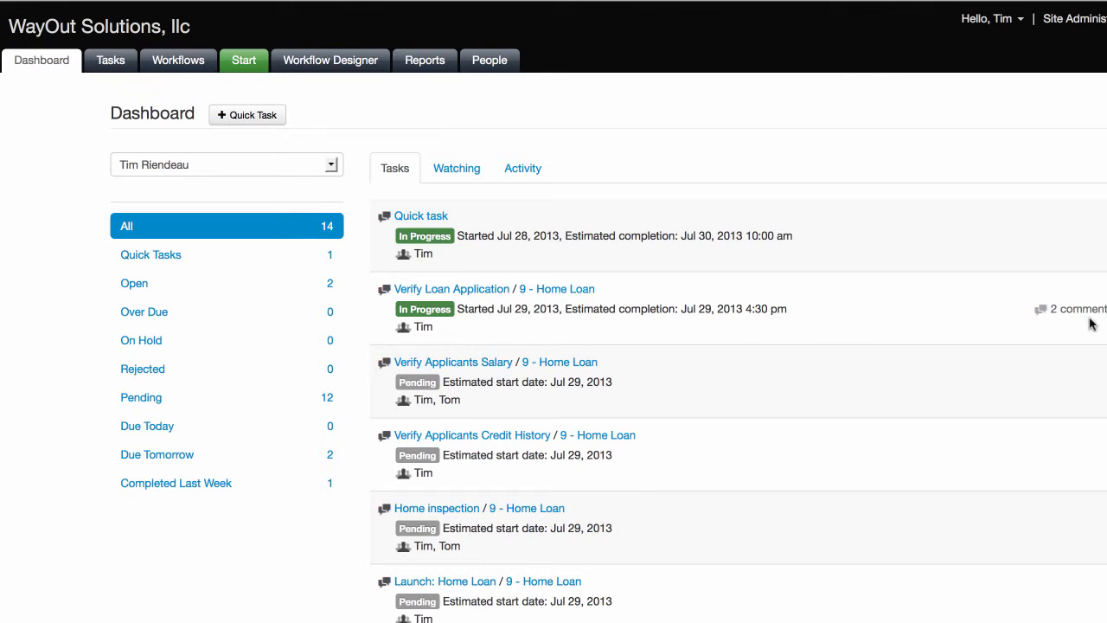
mouse_move(450, 289)
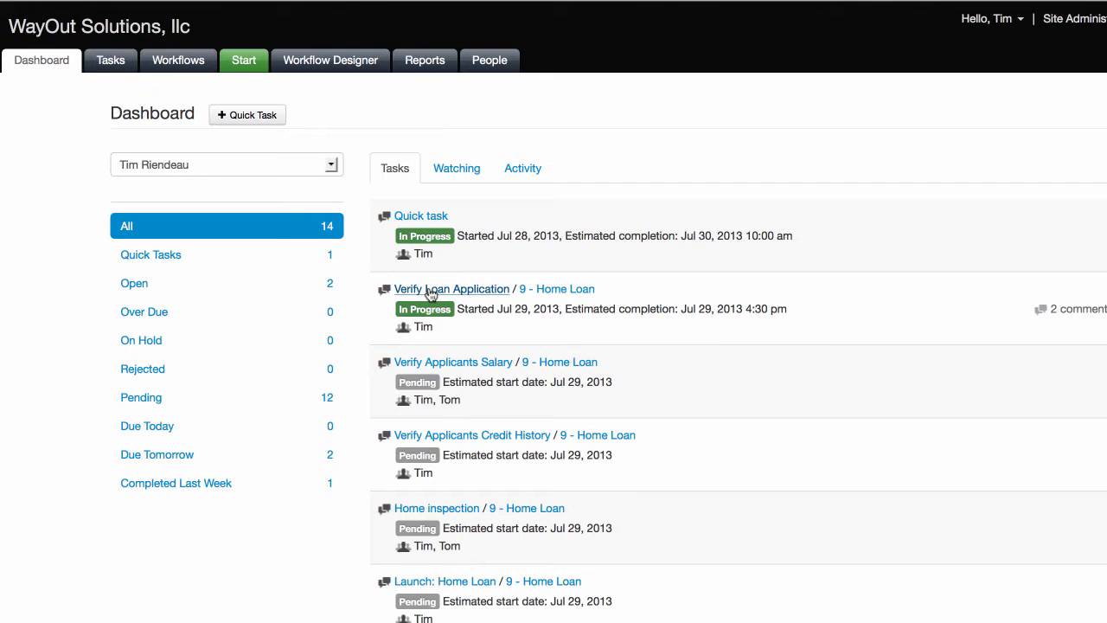
left_click(450, 288)
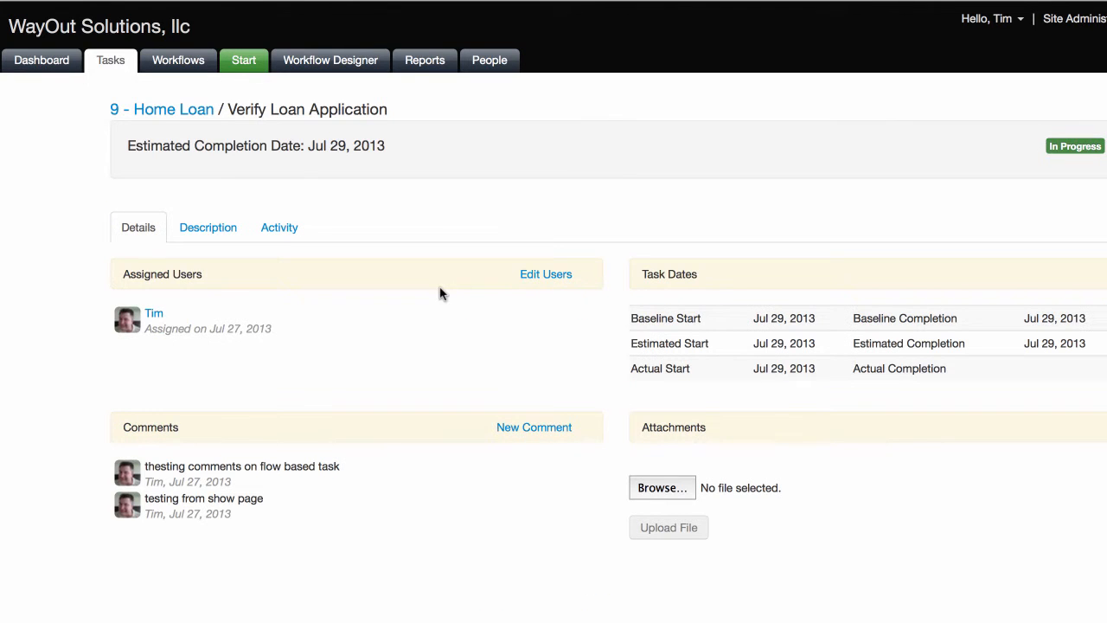
mouse_move(823, 458)
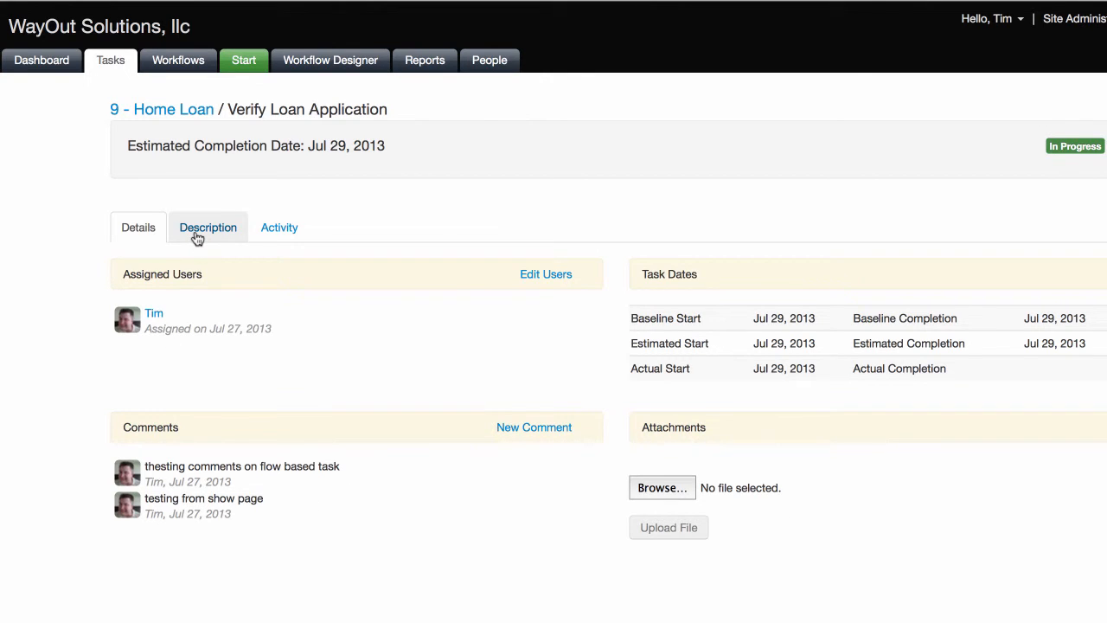
left_click(208, 226)
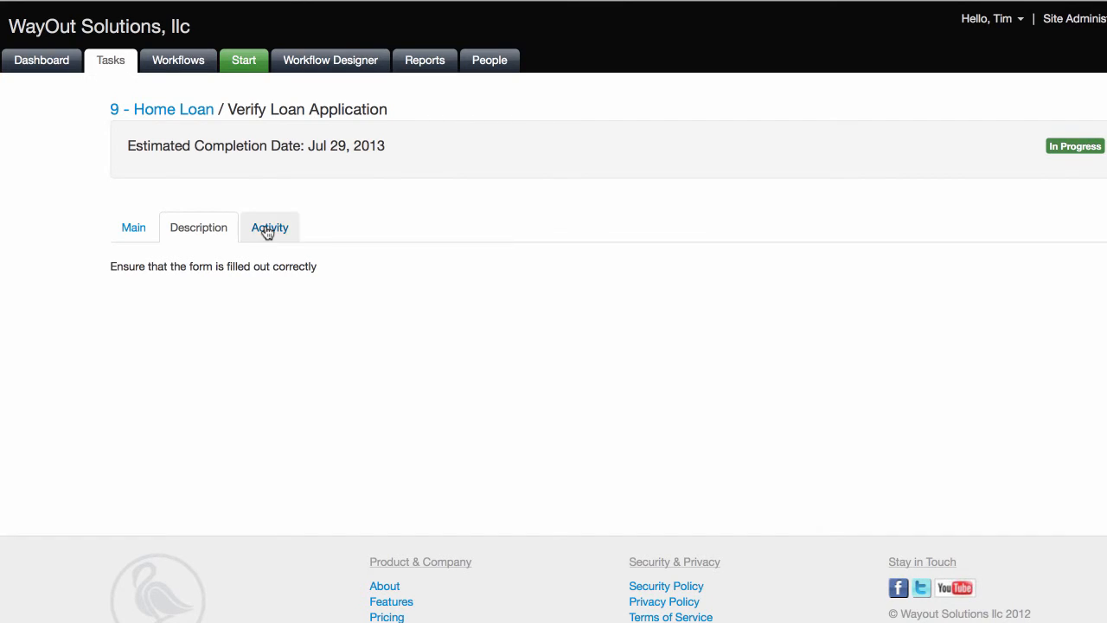
left_click(270, 227)
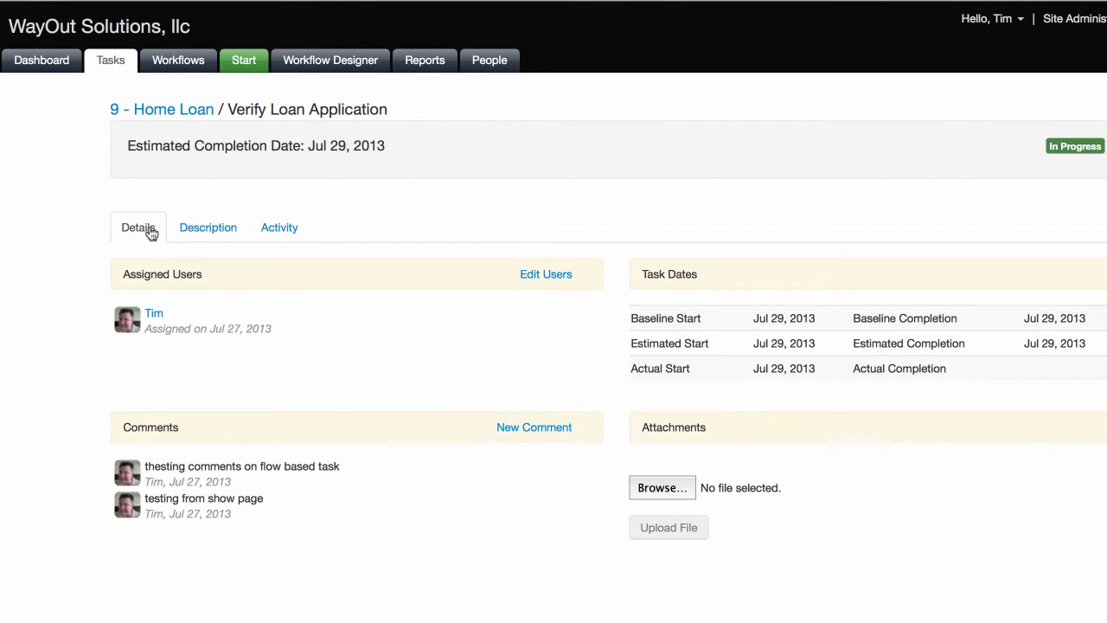
mouse_move(923, 184)
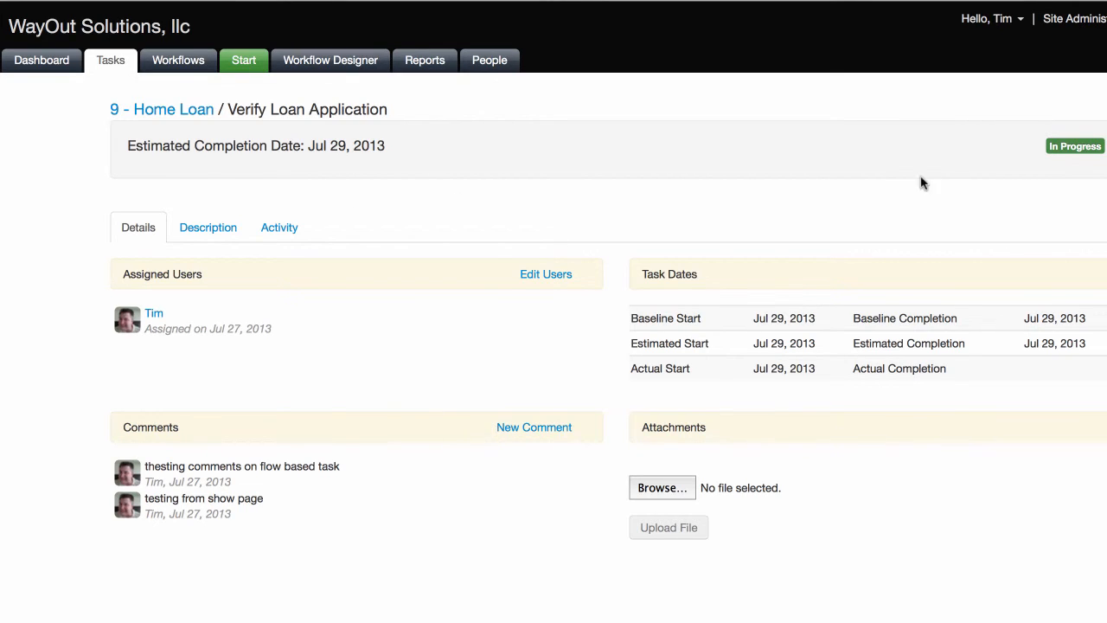
left_click(1075, 145)
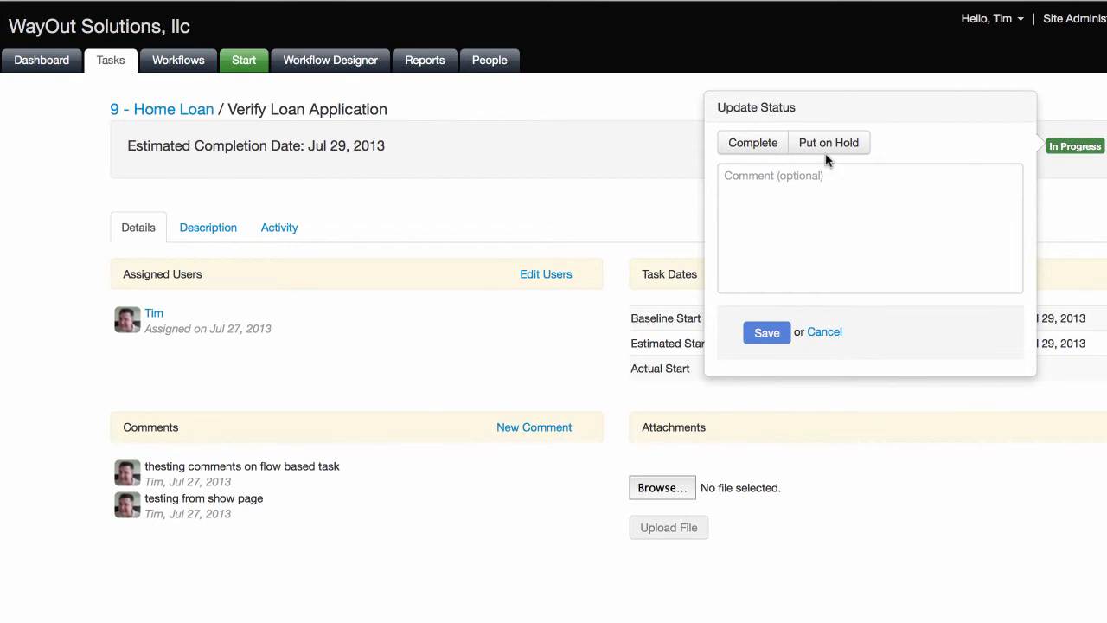
mouse_move(844, 166)
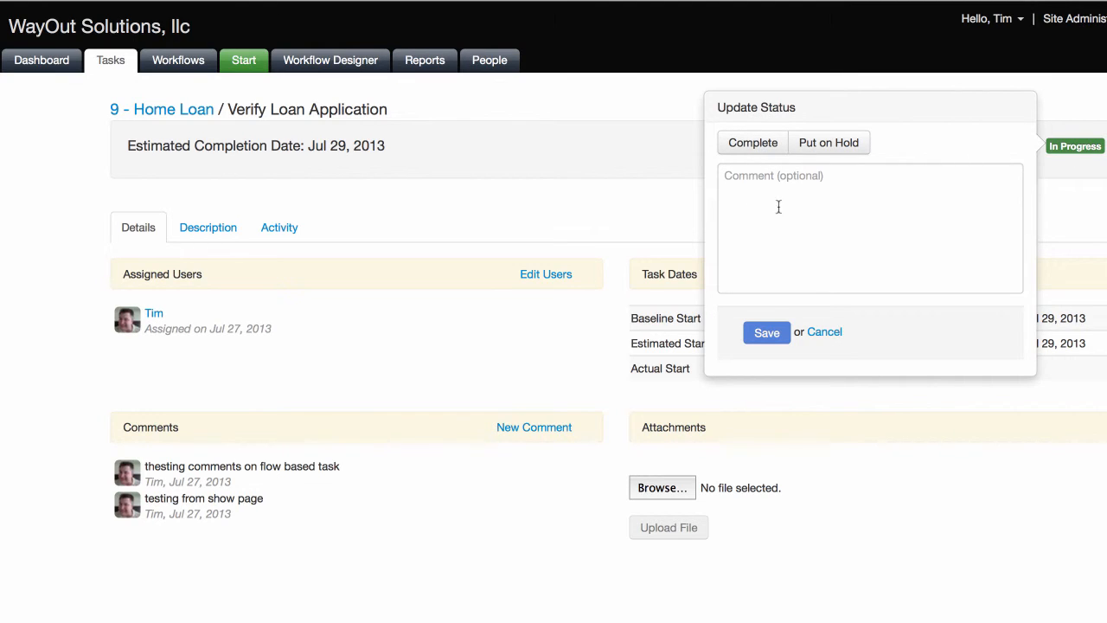
mouse_move(808, 218)
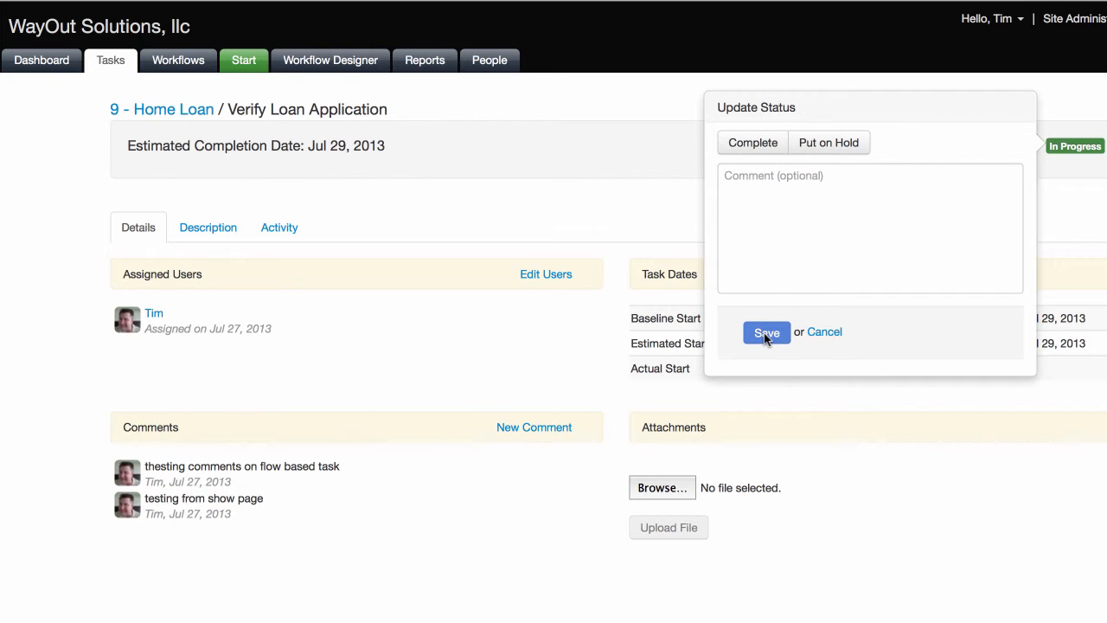
left_click(766, 332)
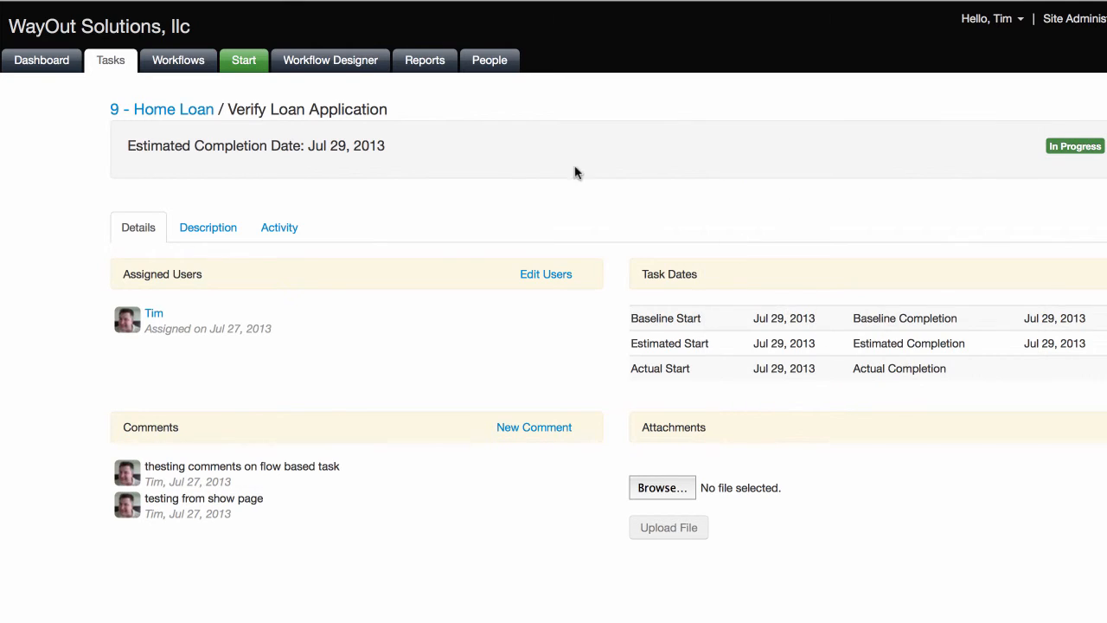
mouse_move(172, 121)
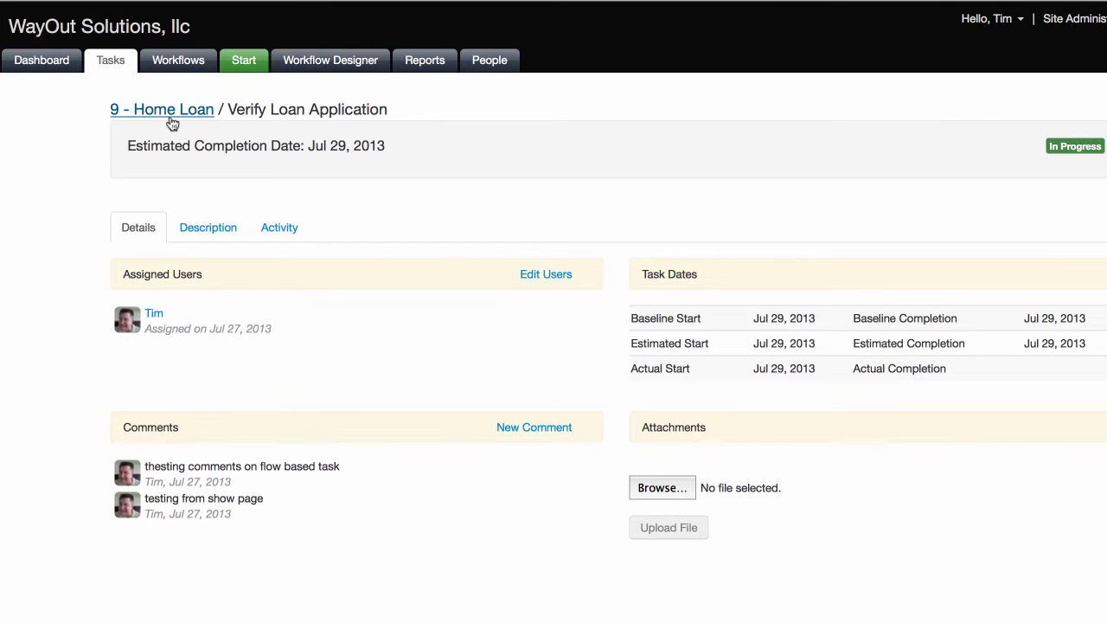
Back on the dashboard, review the Quick task's Update Status and Assign Users forms, then cancel.
left_click(41, 59)
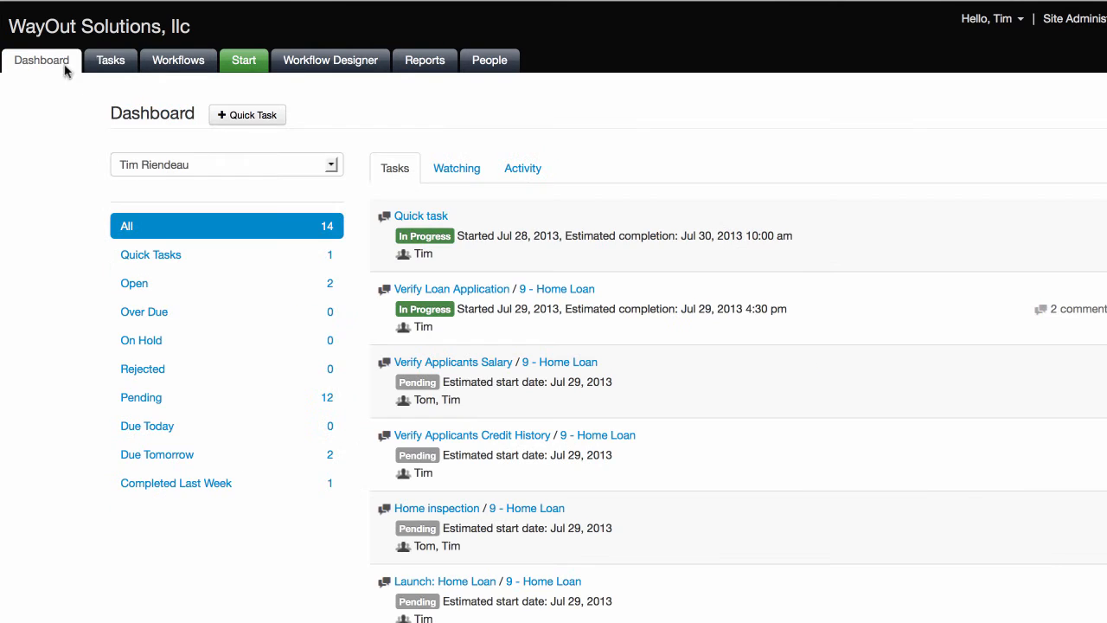
left_click(426, 235)
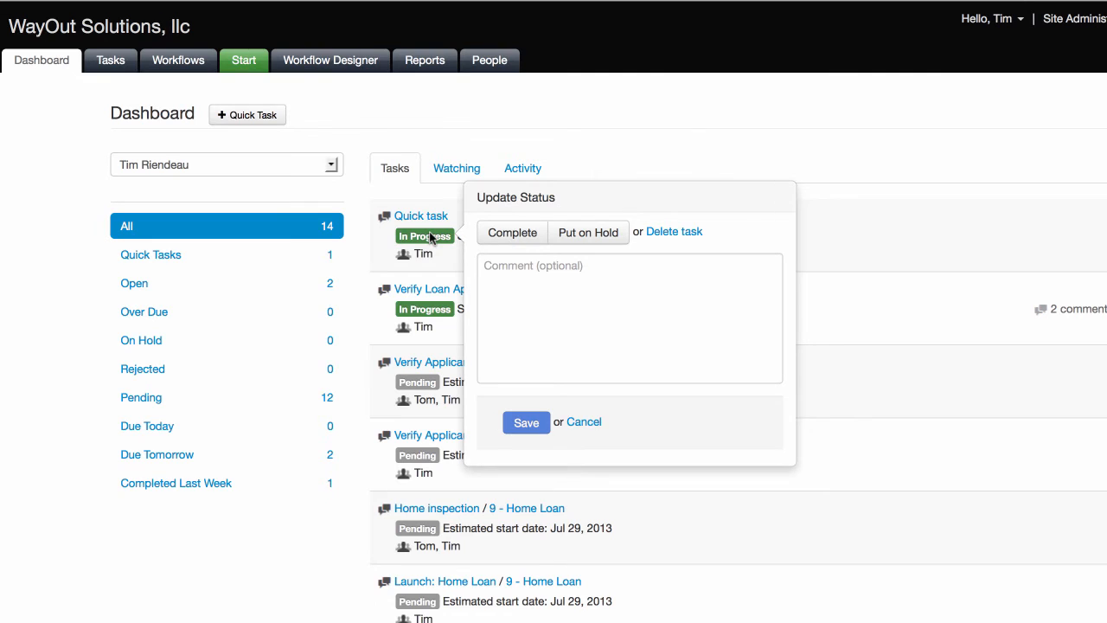
left_click(585, 422)
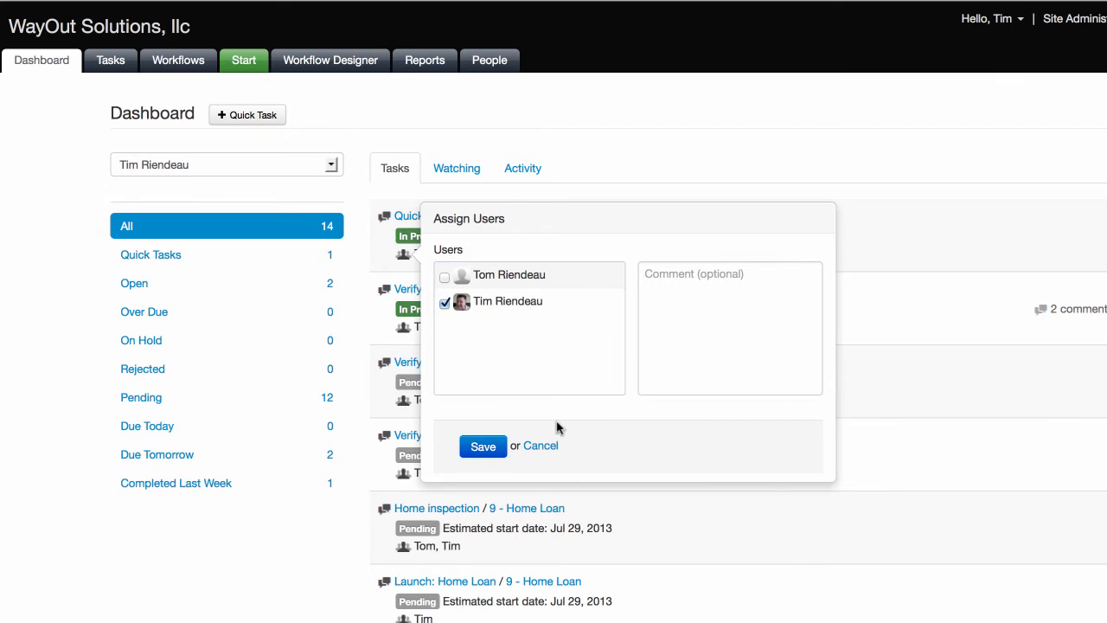
left_click(483, 446)
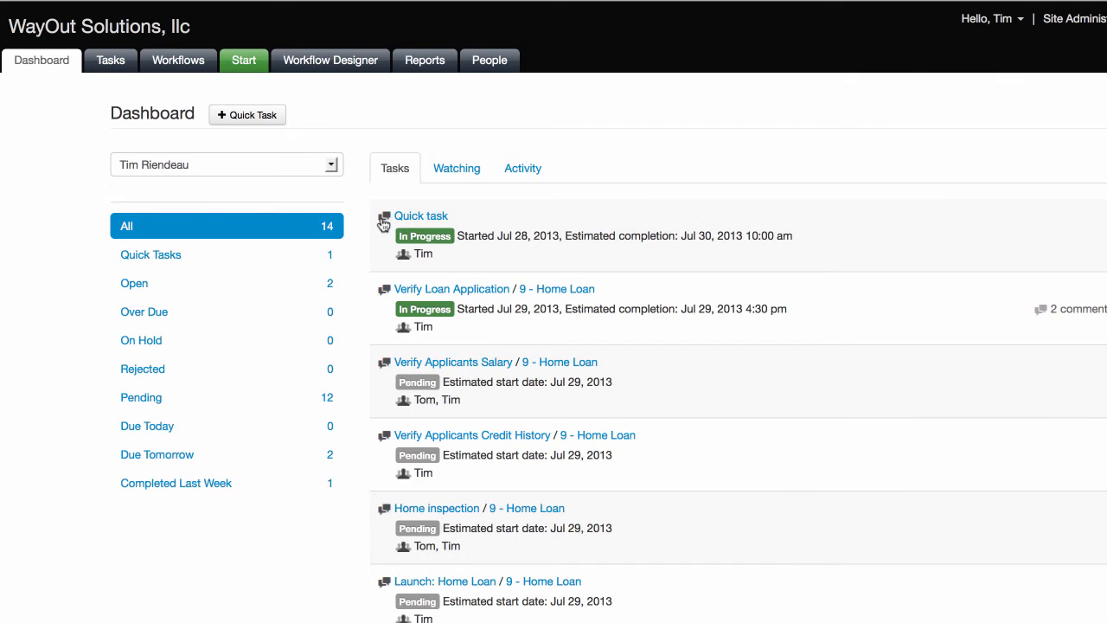
Add the comment 'A comm...' to the Quick task and save it.
left_click(384, 219)
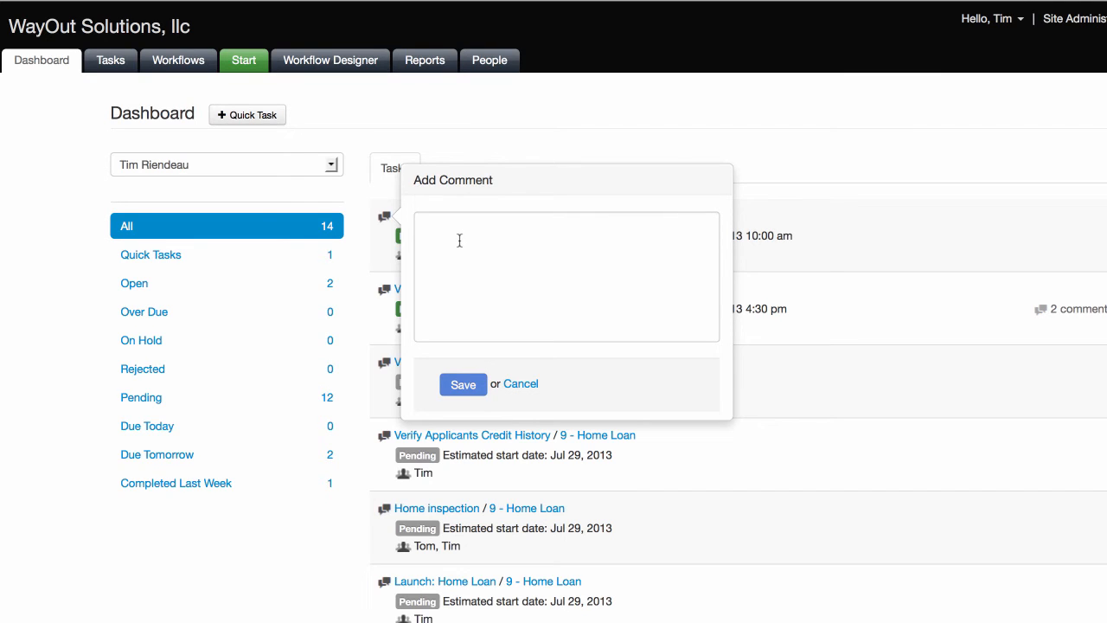
left_click(566, 277)
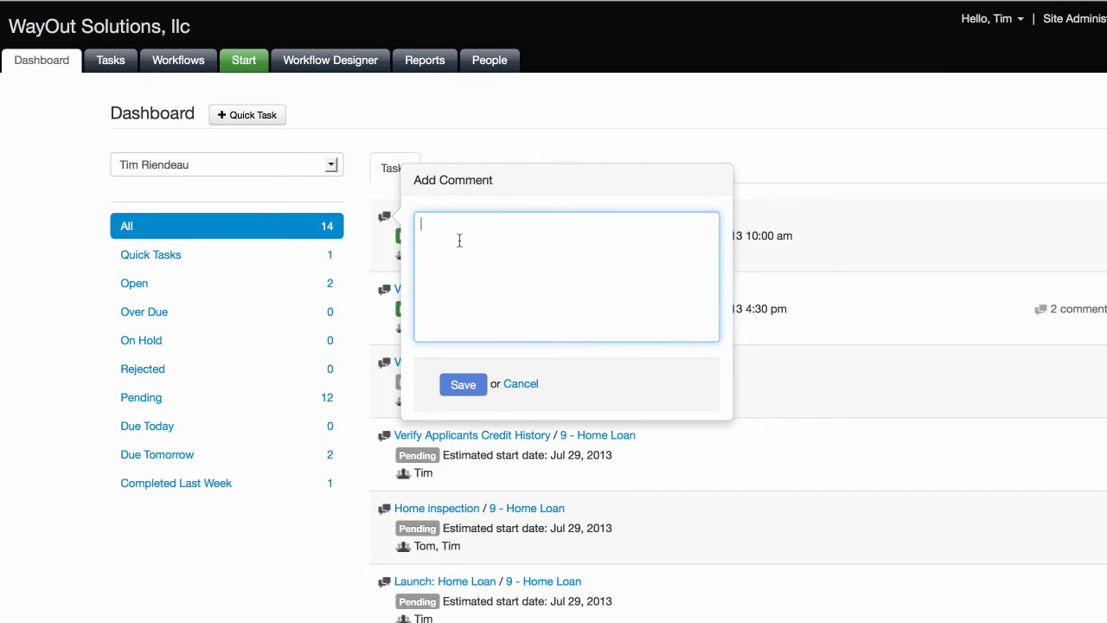
type("A comm")
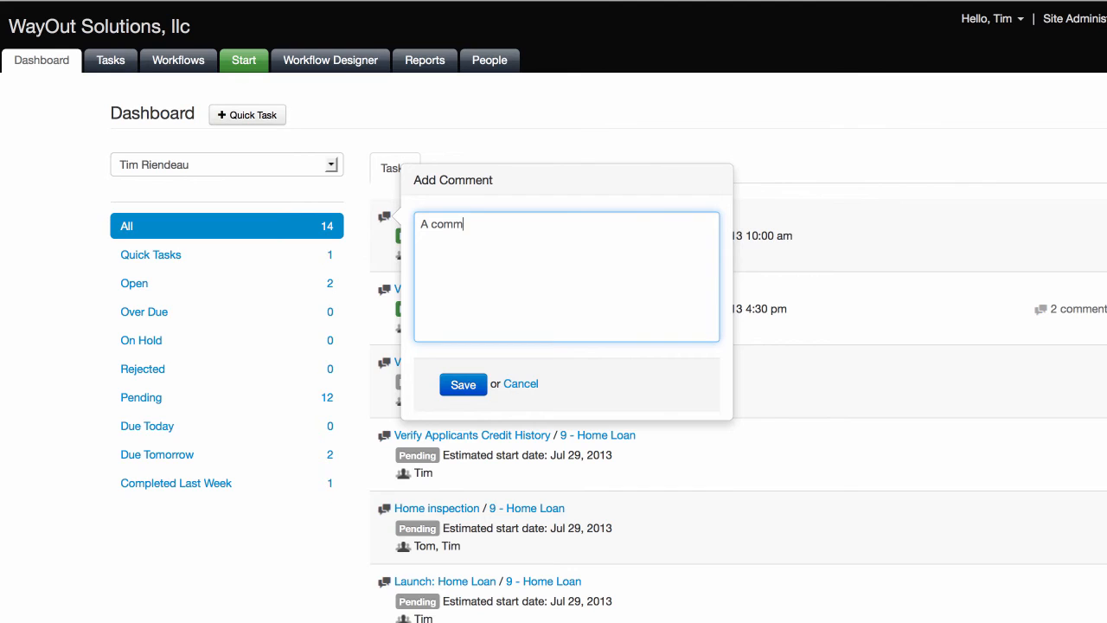
left_click(463, 384)
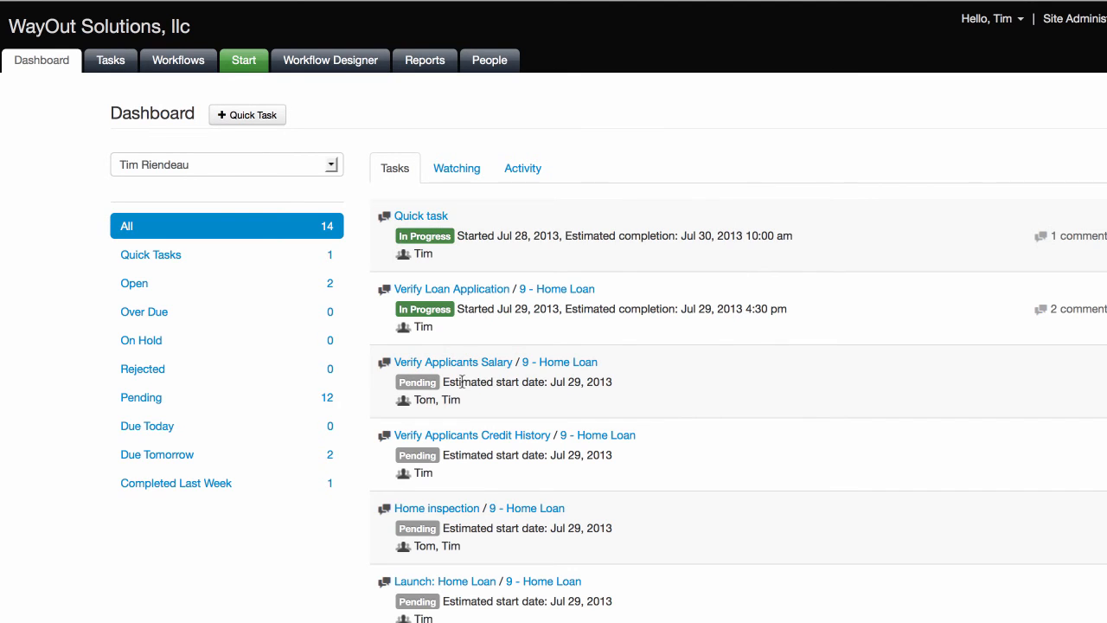
mouse_move(627, 246)
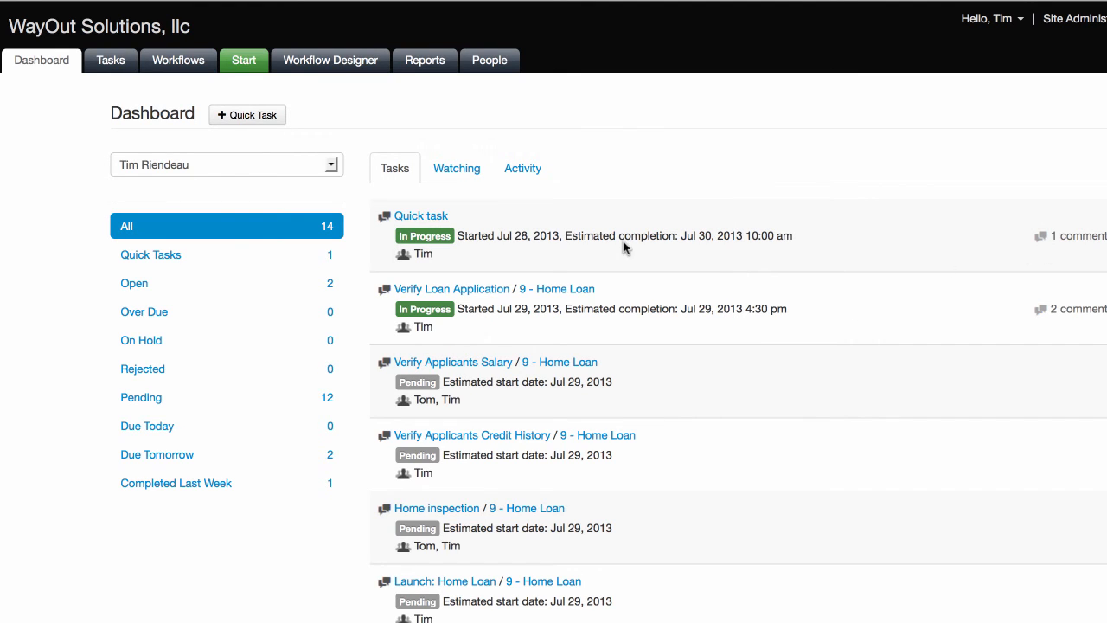
mouse_move(696, 506)
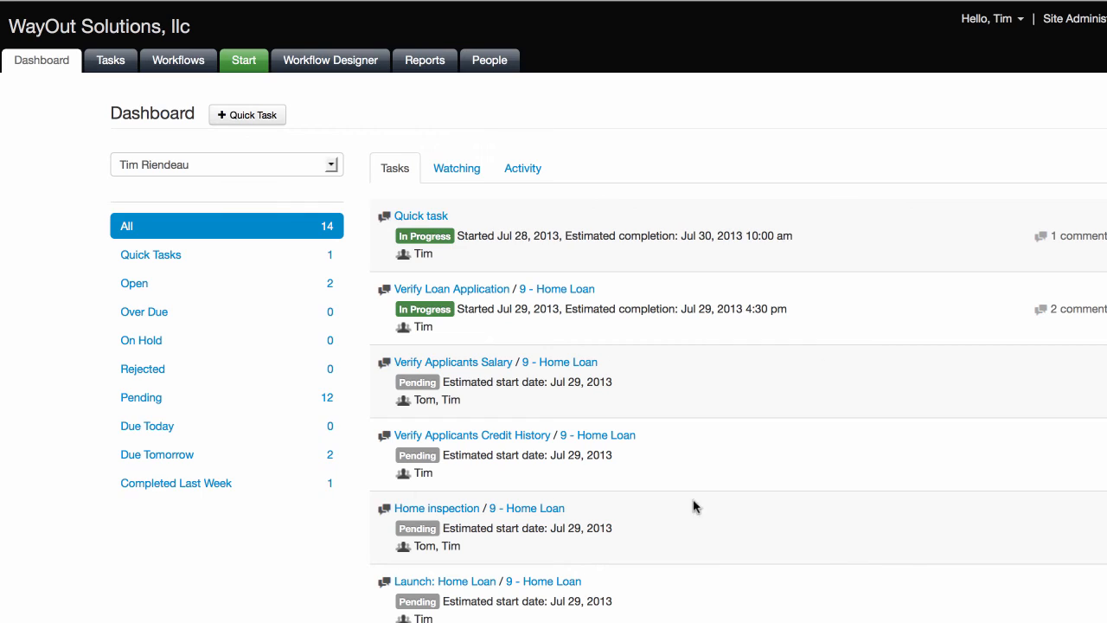
mouse_move(561, 290)
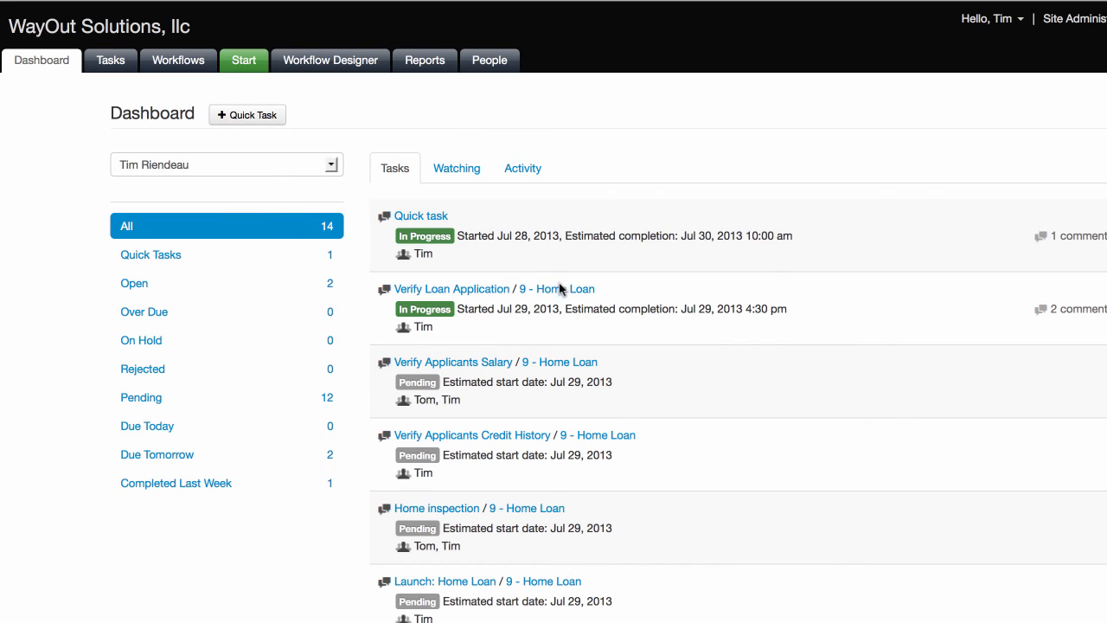
mouse_move(886, 363)
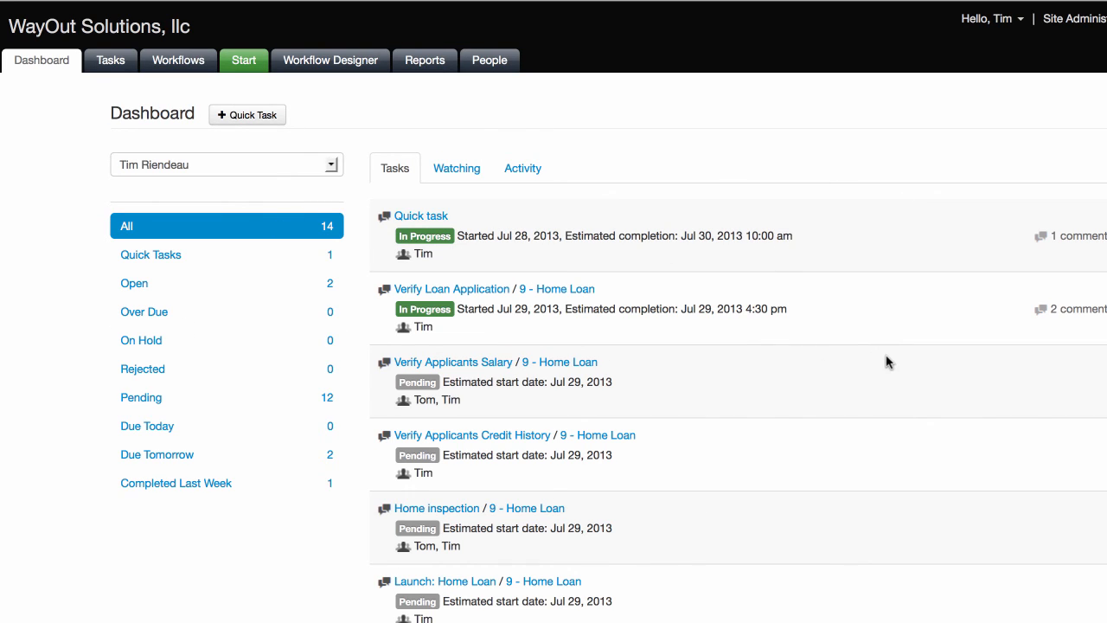
mouse_move(462, 307)
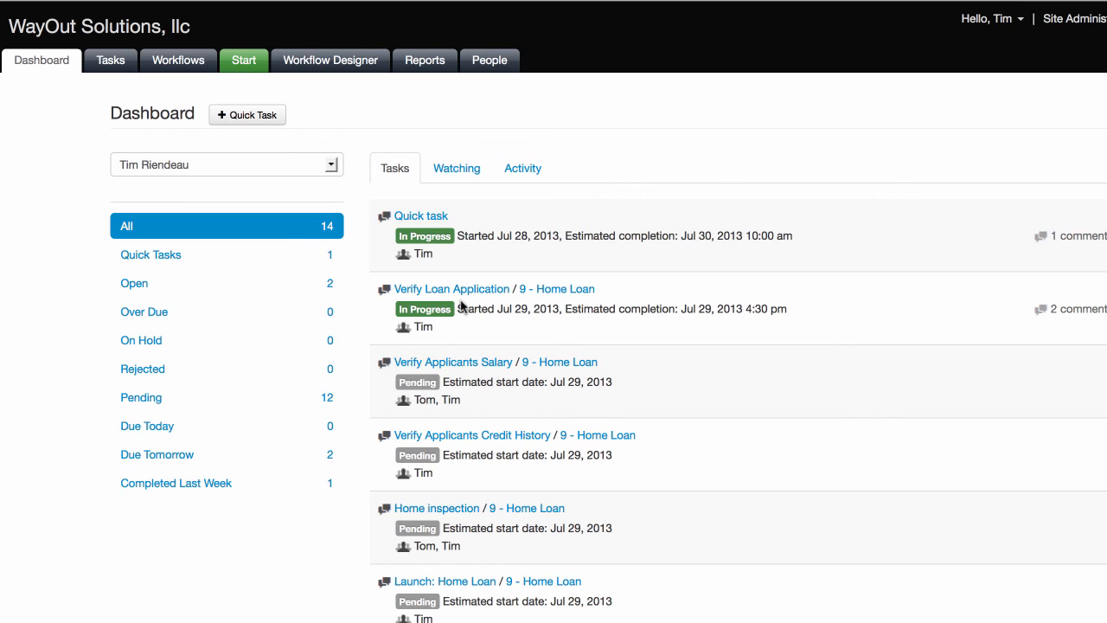
mouse_move(384, 258)
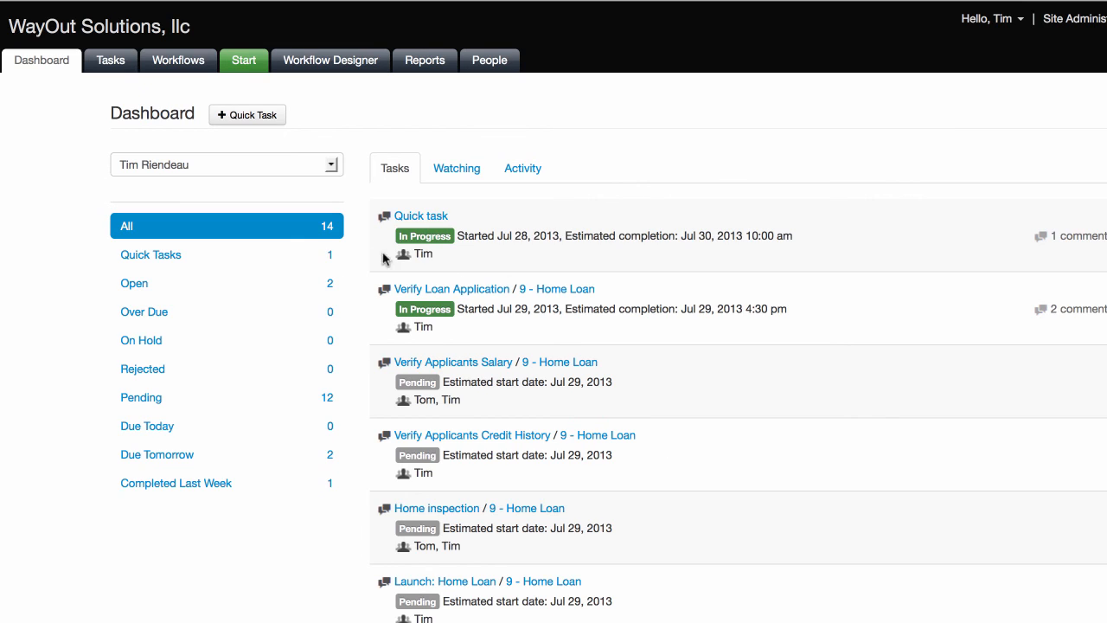